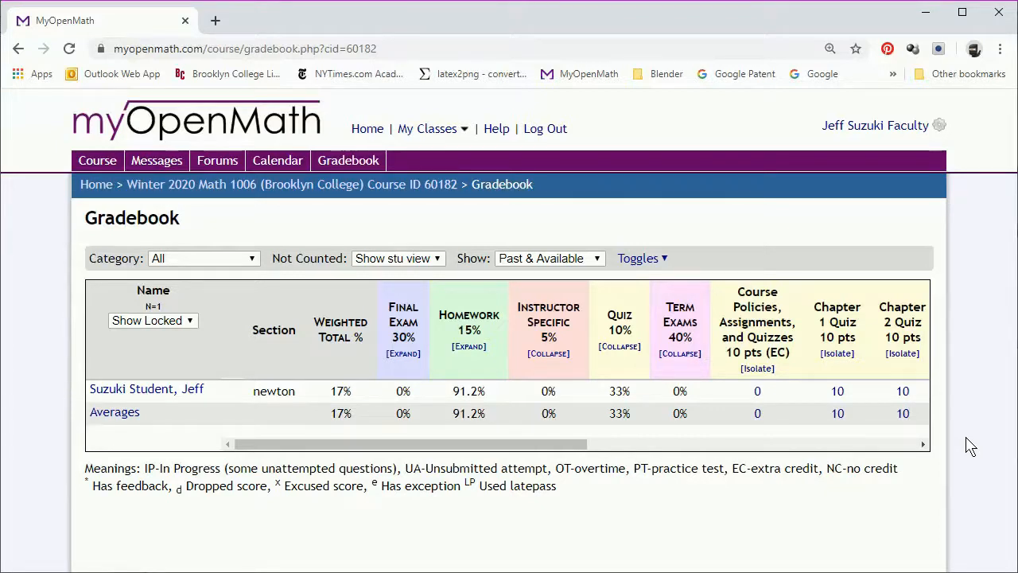
mouse_move(412, 442)
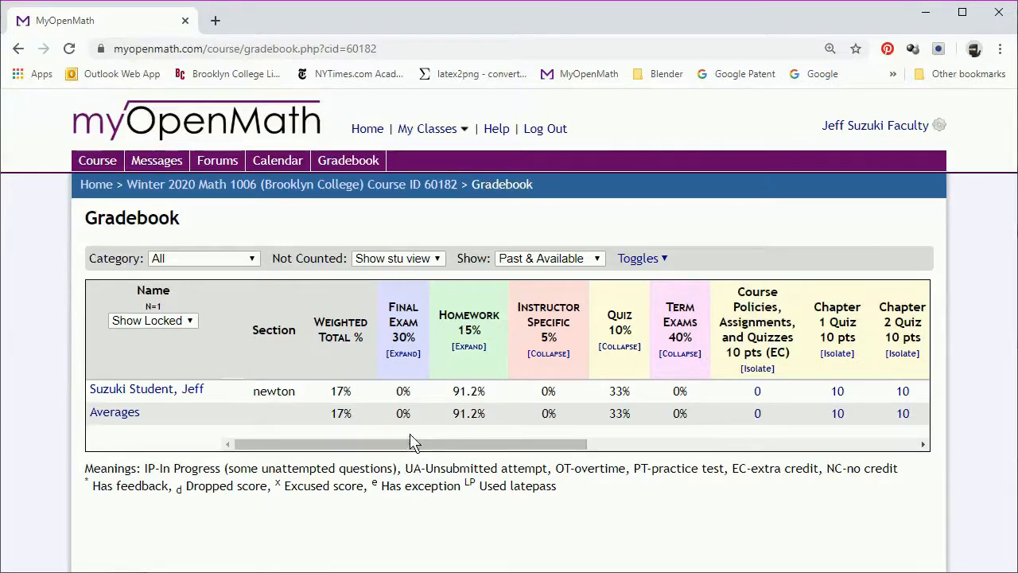
Open the student's Grade Book Student Detail from the Gradebook
left_click(146, 388)
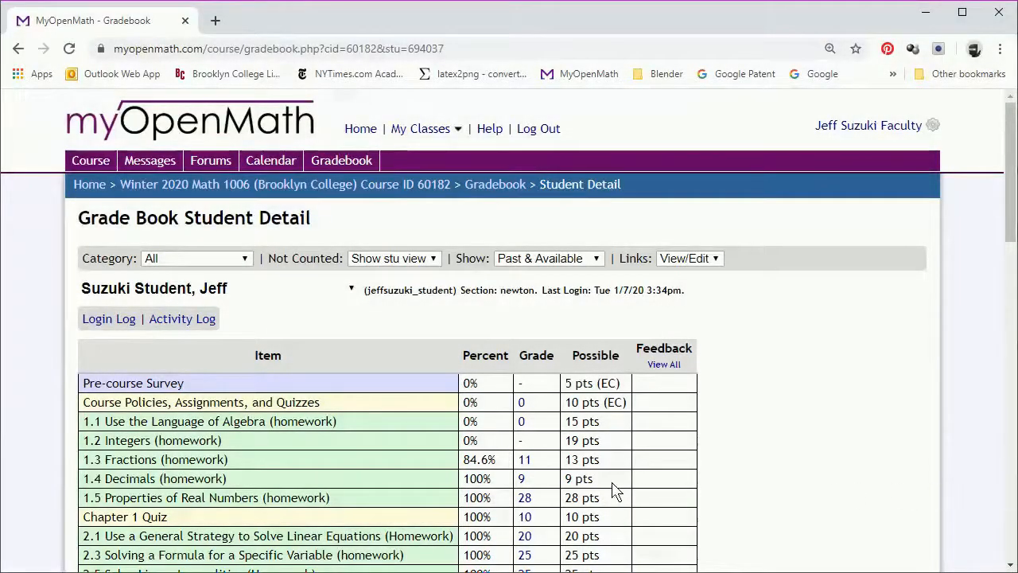
Open the 1.3 Fractions homework attempt review from its grade of 11
left_click(524, 459)
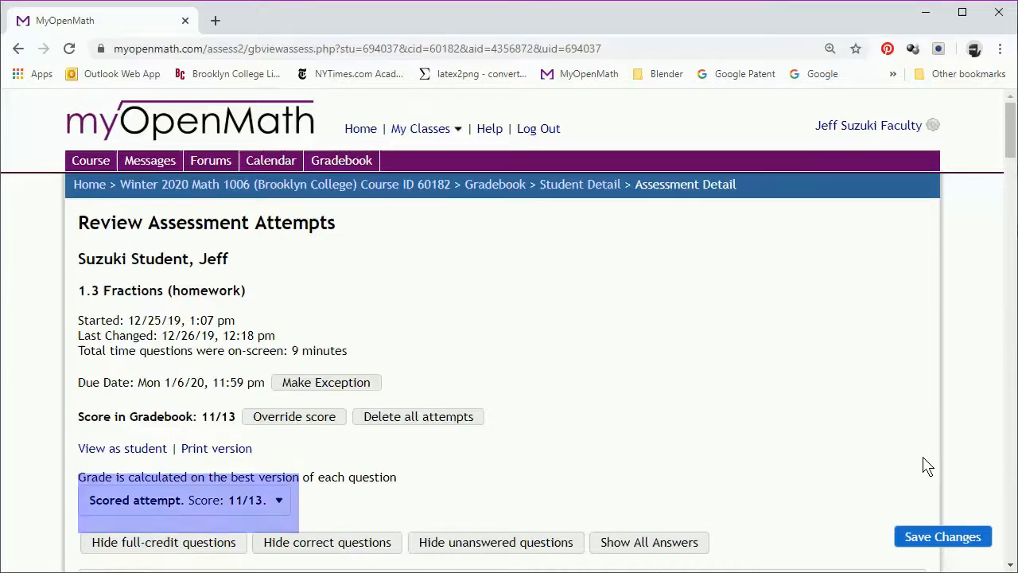
Review the 1.3 Fractions practice attempt (2/13) and return to Student Detail
scroll("up", 3)
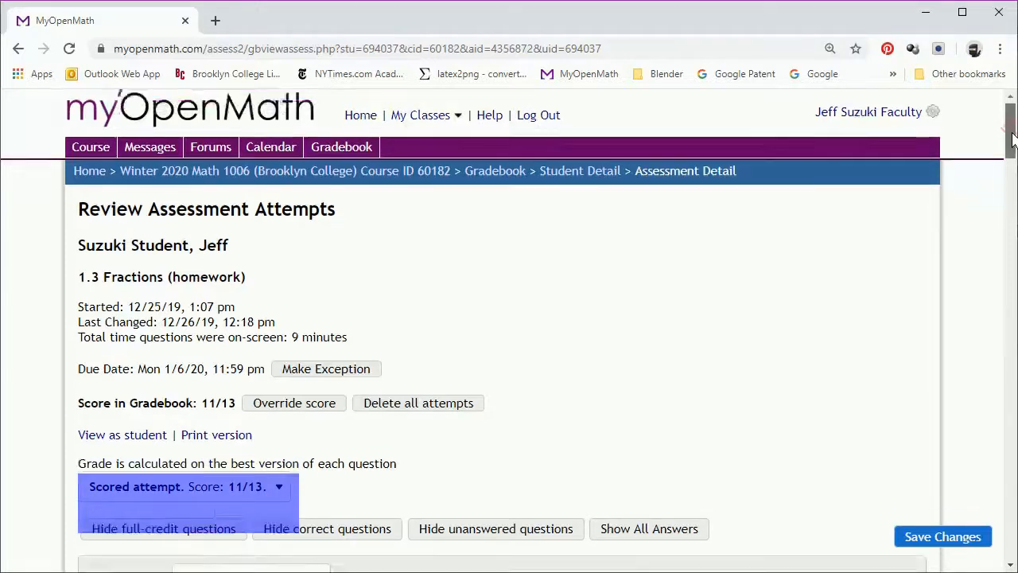
scroll("down", 3)
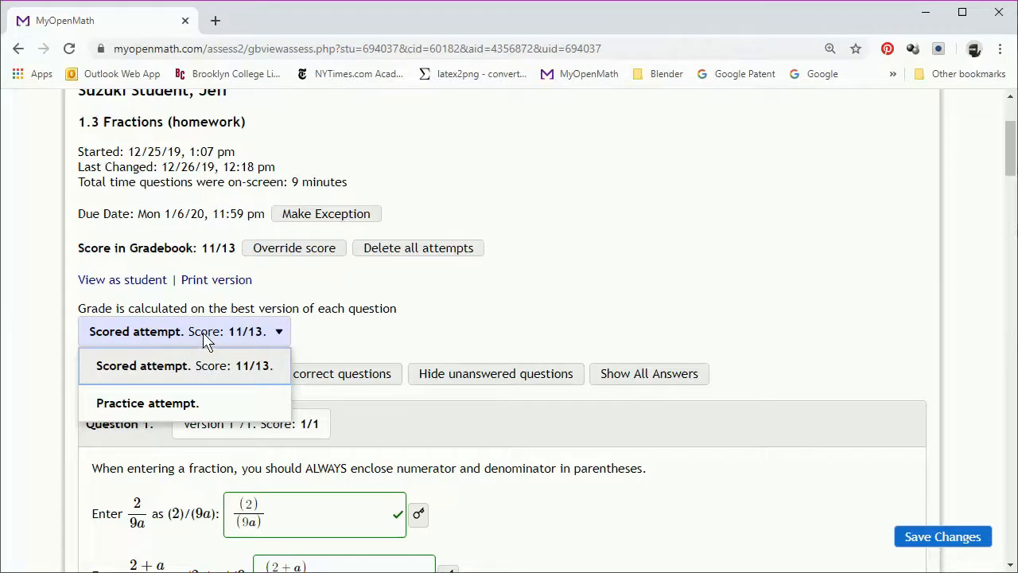
left_click(147, 402)
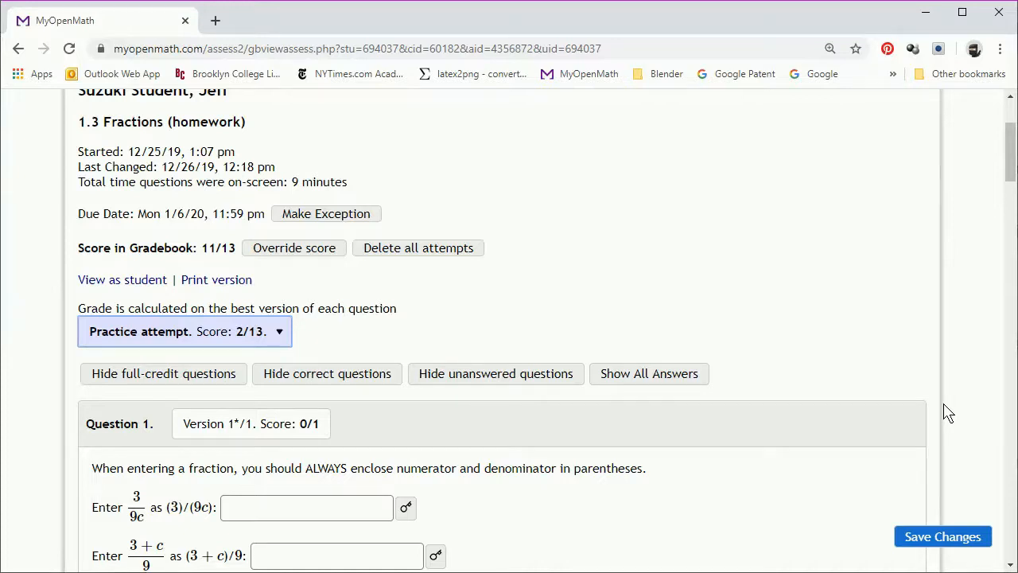
mouse_move(1010, 147)
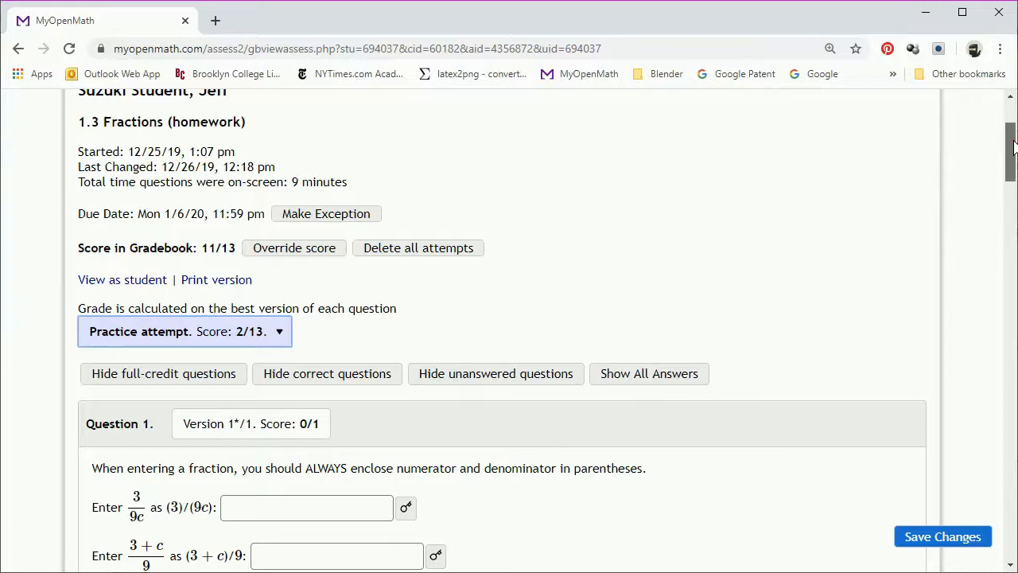
scroll("down", 3)
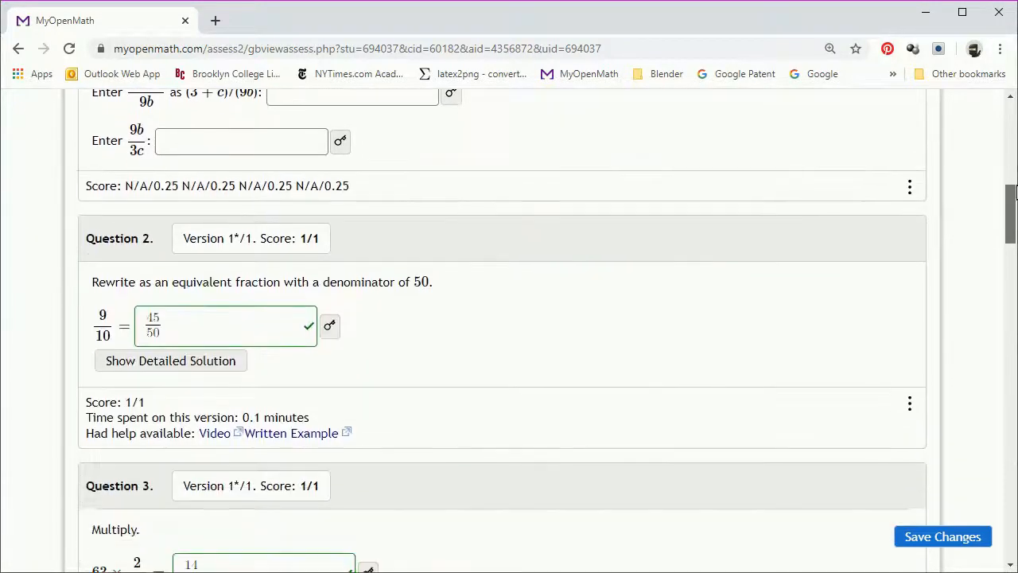
scroll("down", 3)
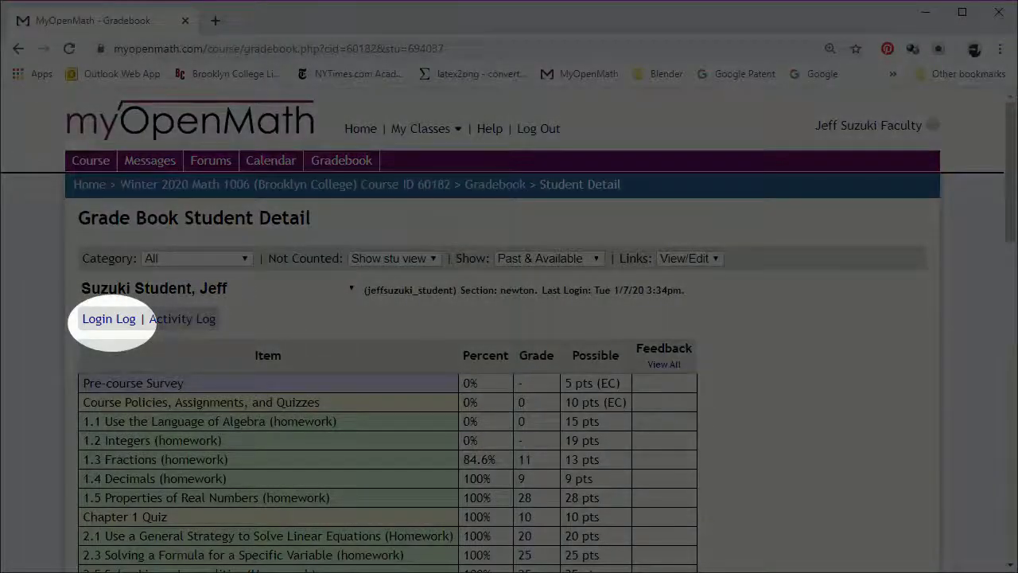
View the student's login log, then return to the Gradebook summary
left_click(108, 318)
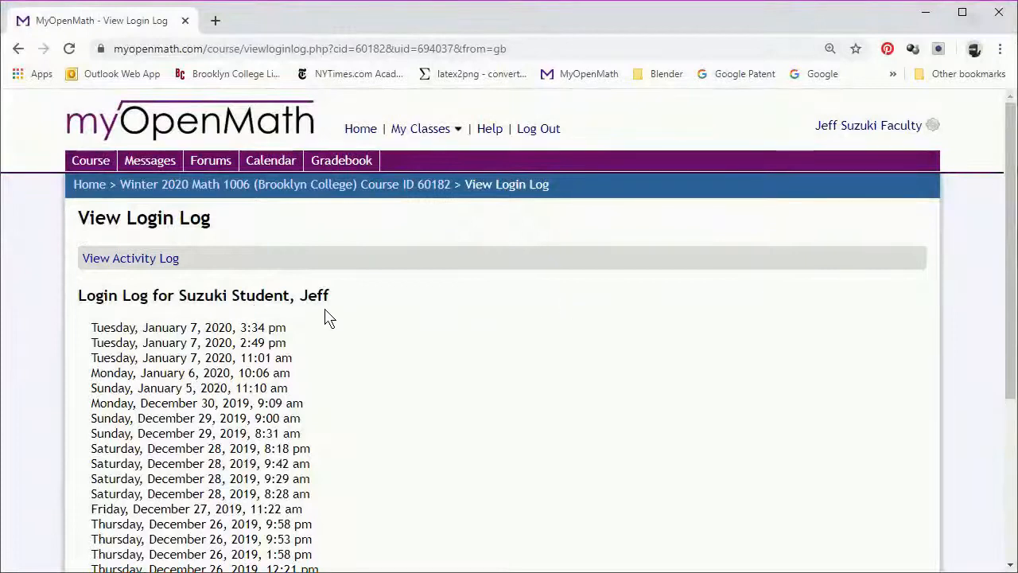
left_click(130, 258)
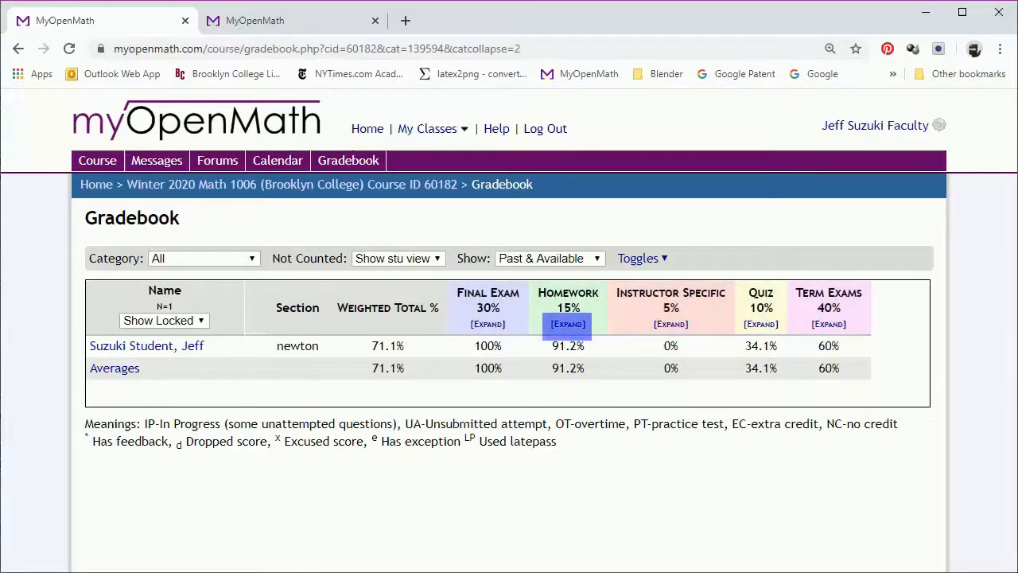
Expand the Homework category to view individual scores, then collapse it
left_click(568, 323)
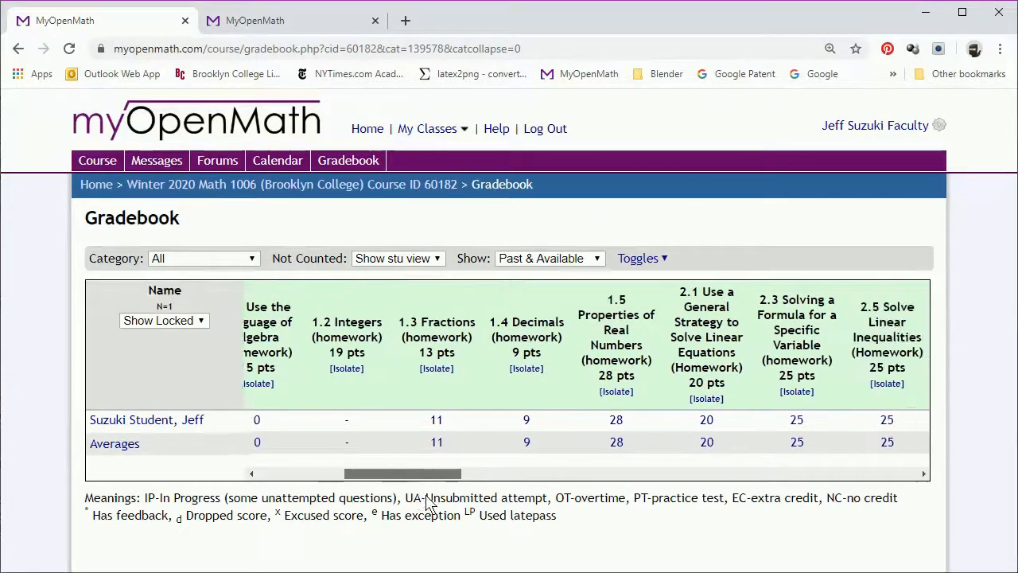
scroll("right", 3)
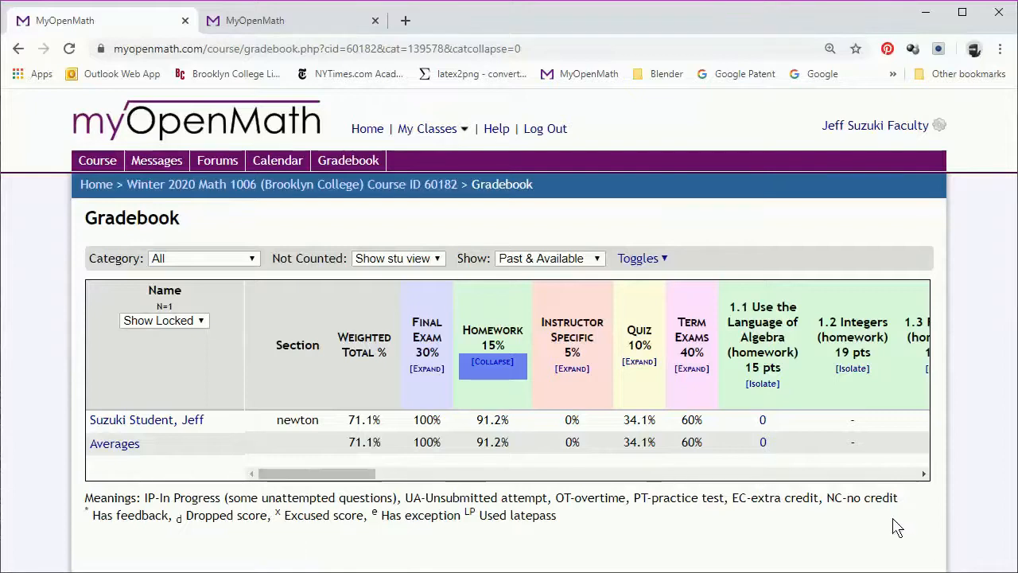
left_click(491, 364)
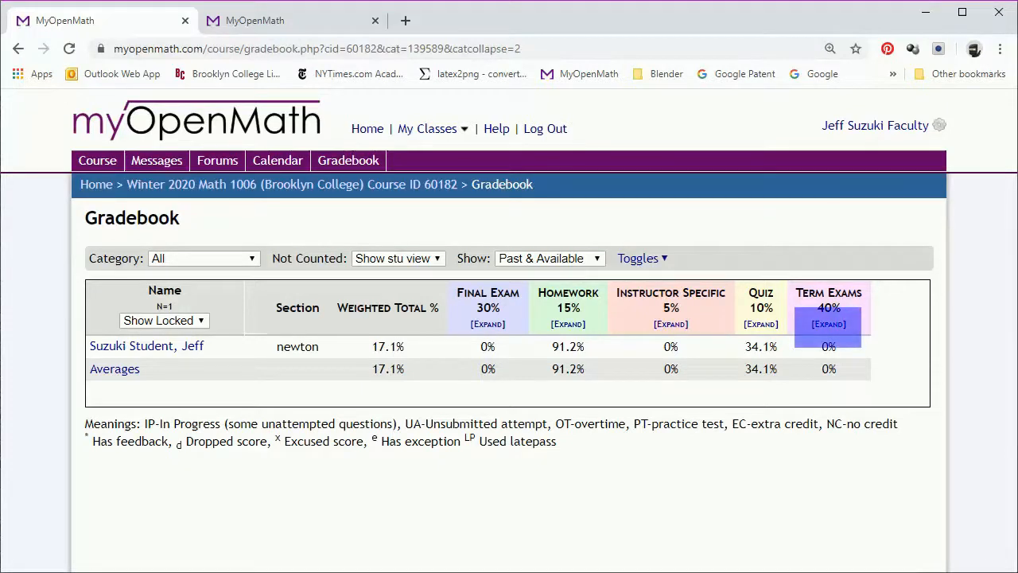
Expand Term Exams and enter an Exam 1 score of 75
left_click(828, 324)
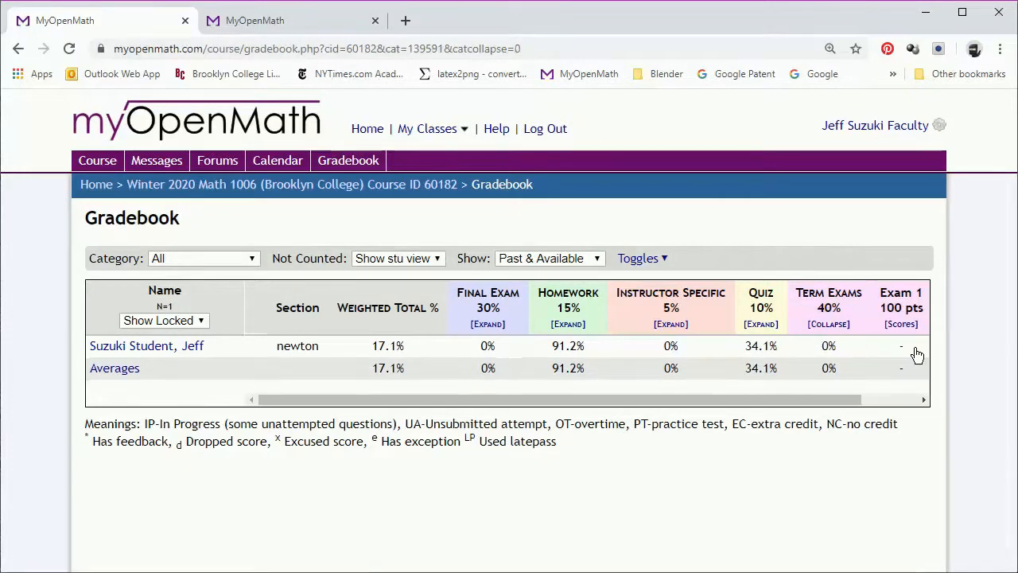
mouse_move(525, 404)
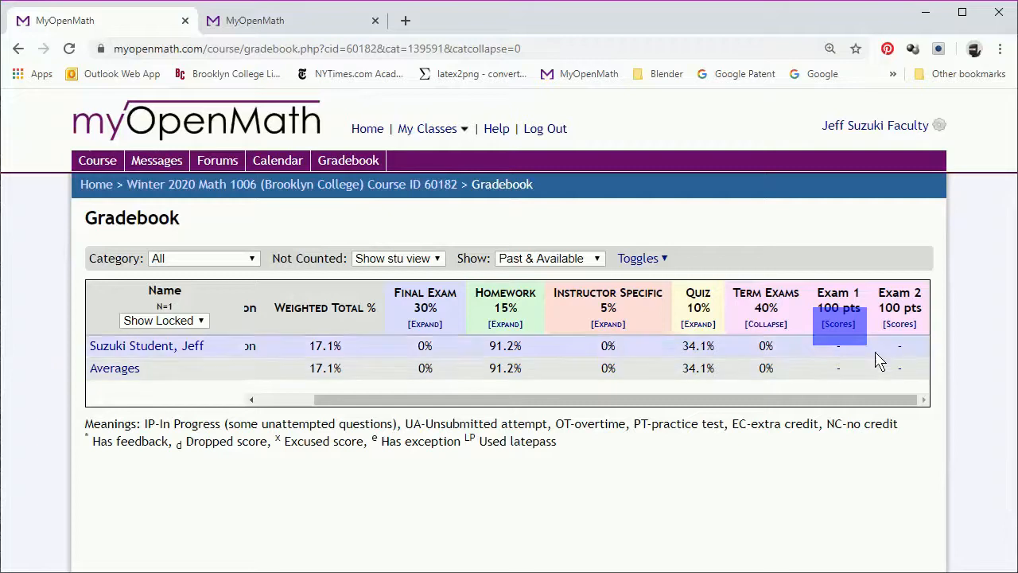
left_click(838, 323)
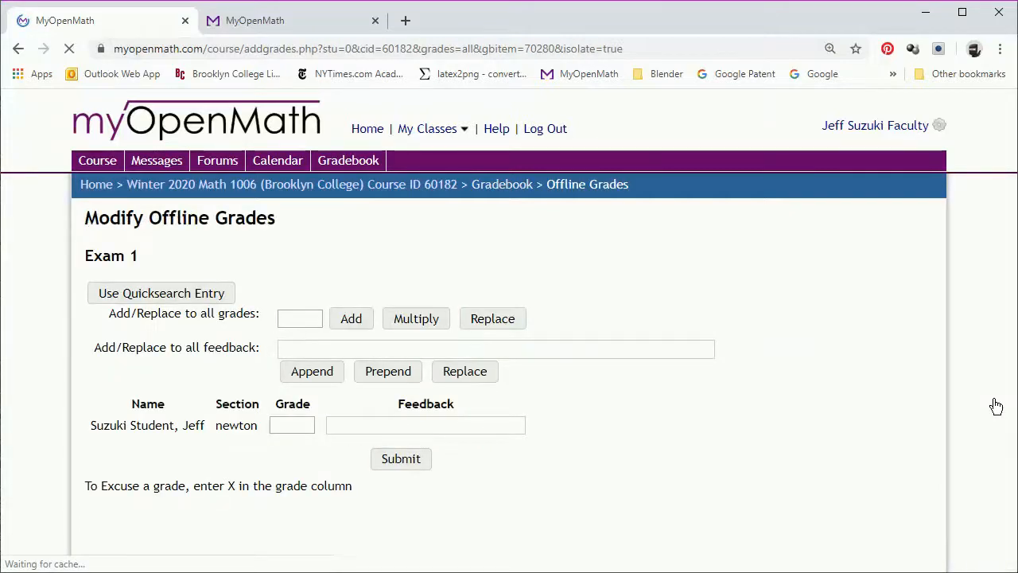
left_click(292, 425)
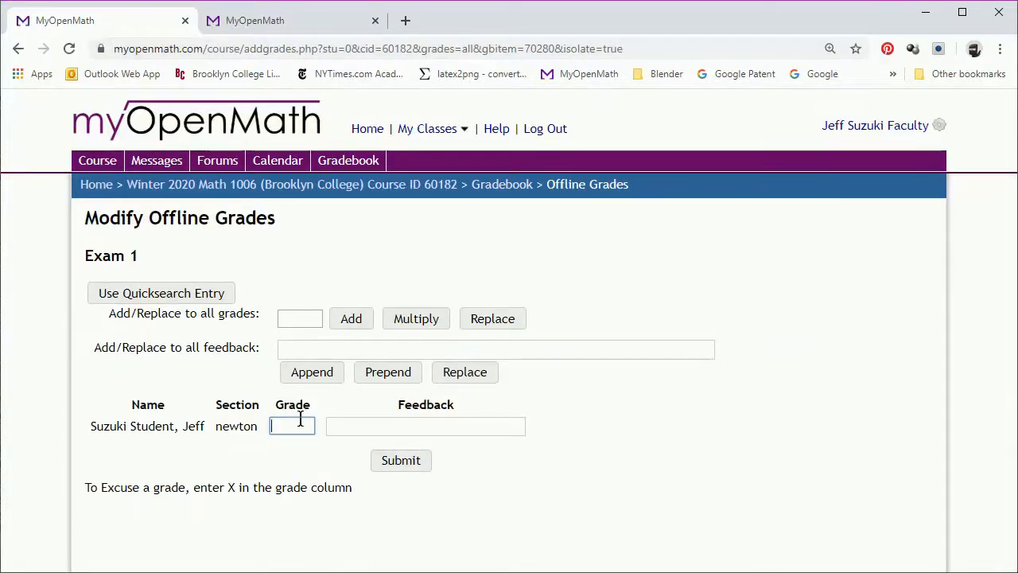
type("75")
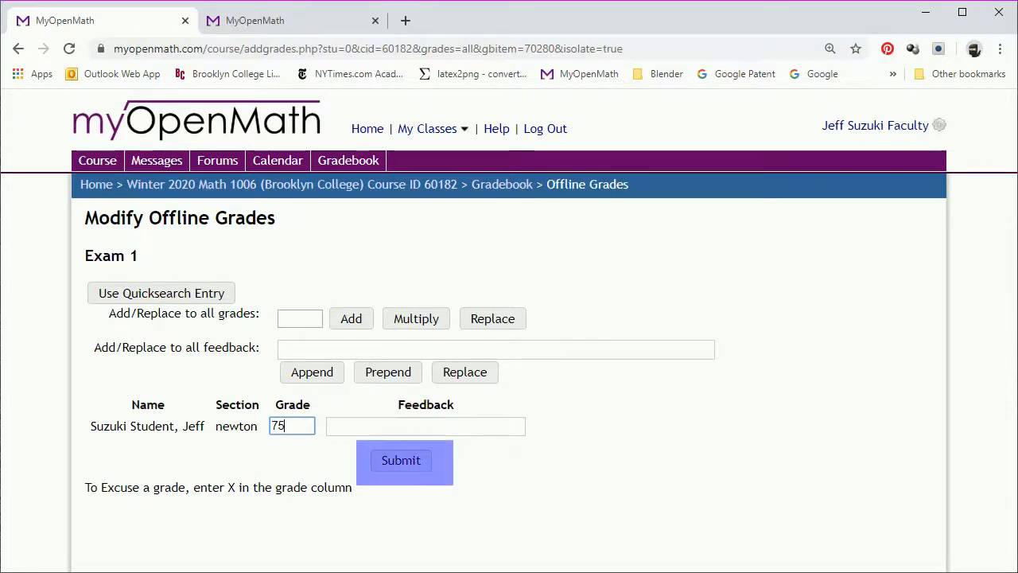
left_click(401, 460)
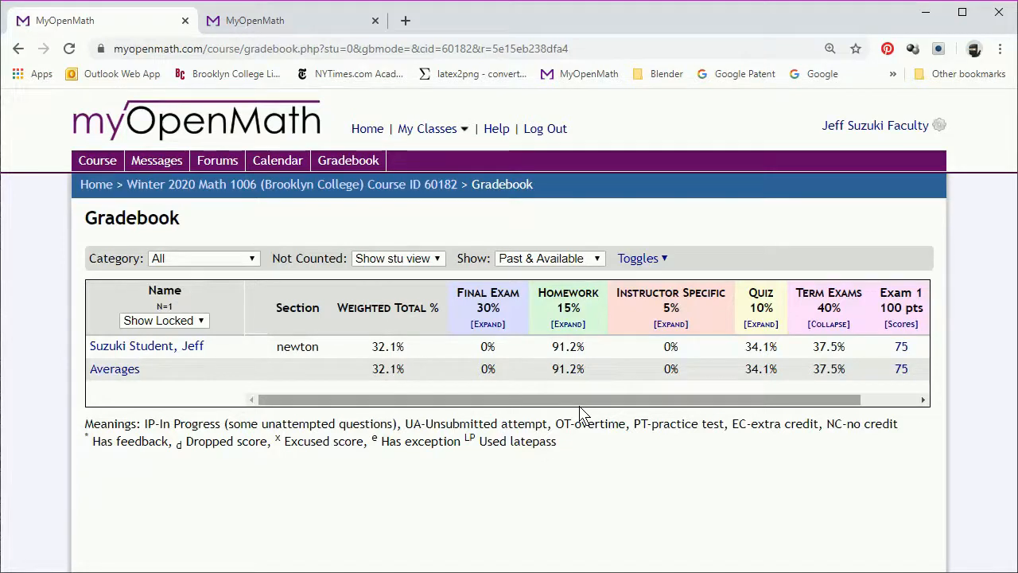
scroll("right", 3)
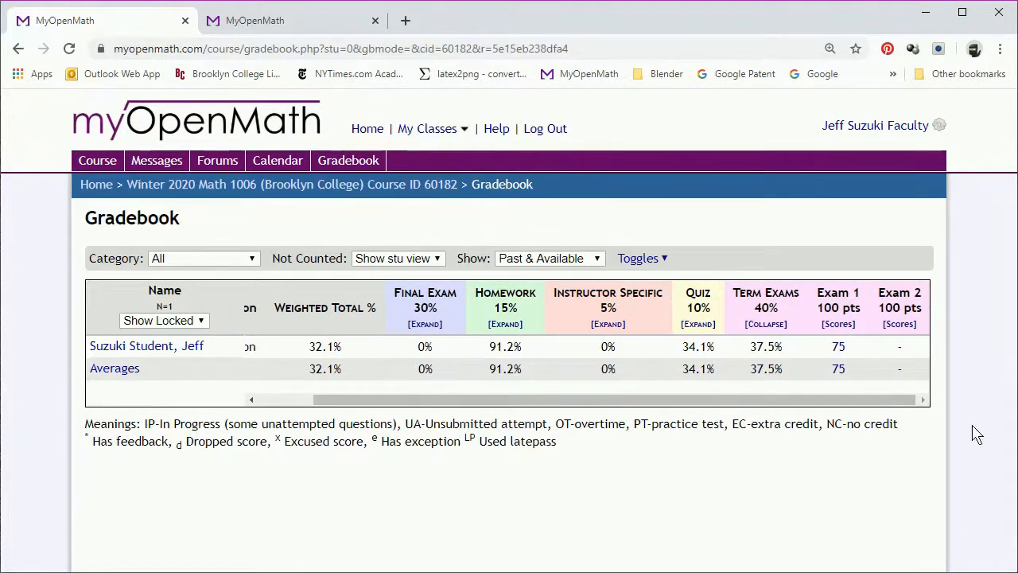
Record an Exam 2 score of 85 for the student
left_click(898, 346)
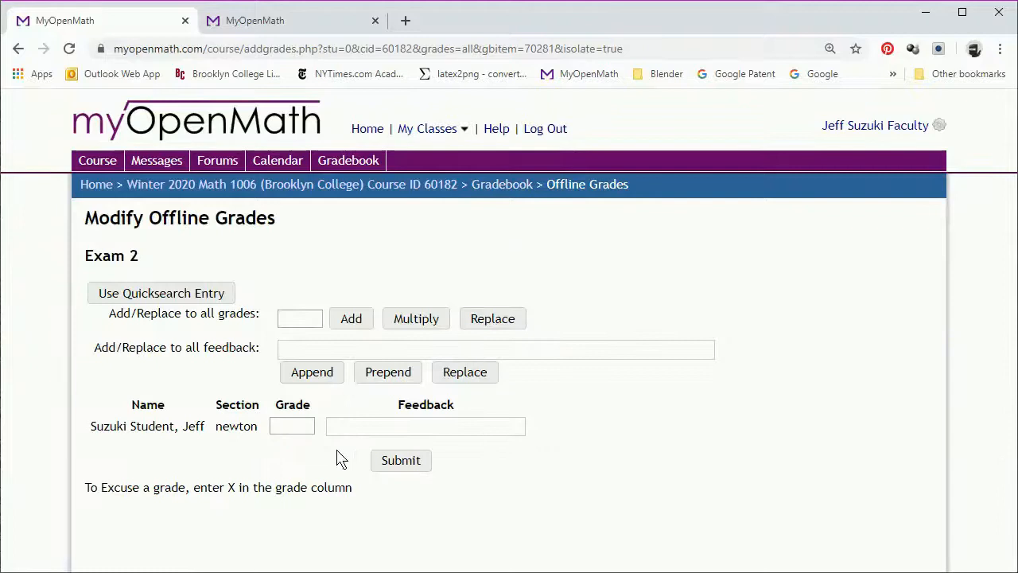
type("85")
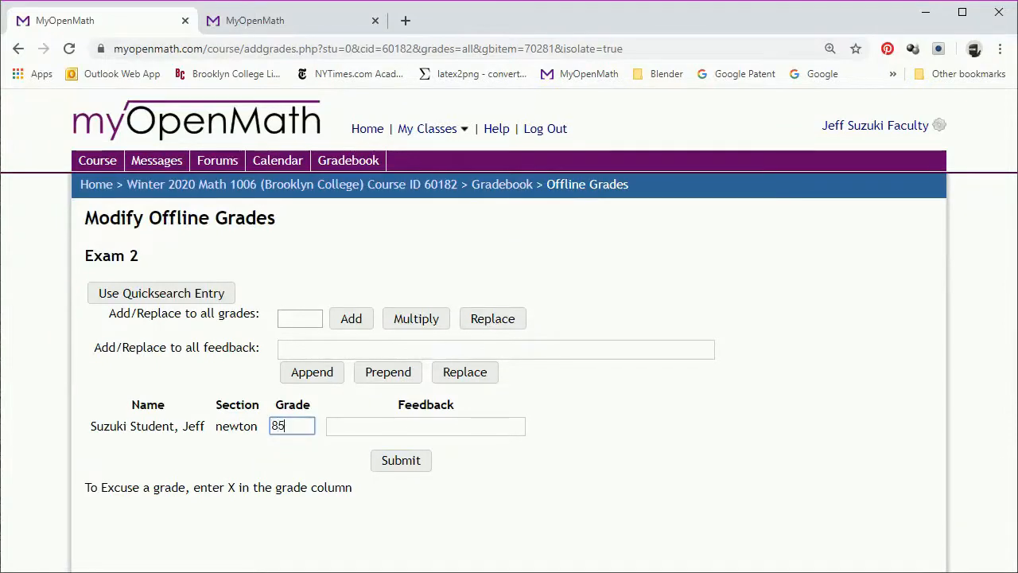
left_click(401, 459)
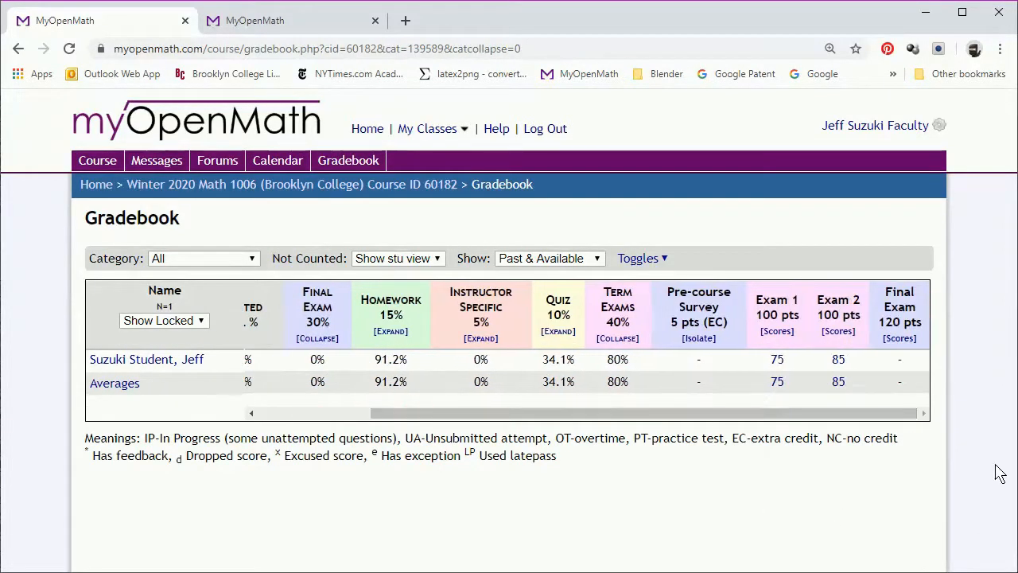
Enter a Final Exam score of 95, then open Chapter 5 Quiz as the student
left_click(899, 337)
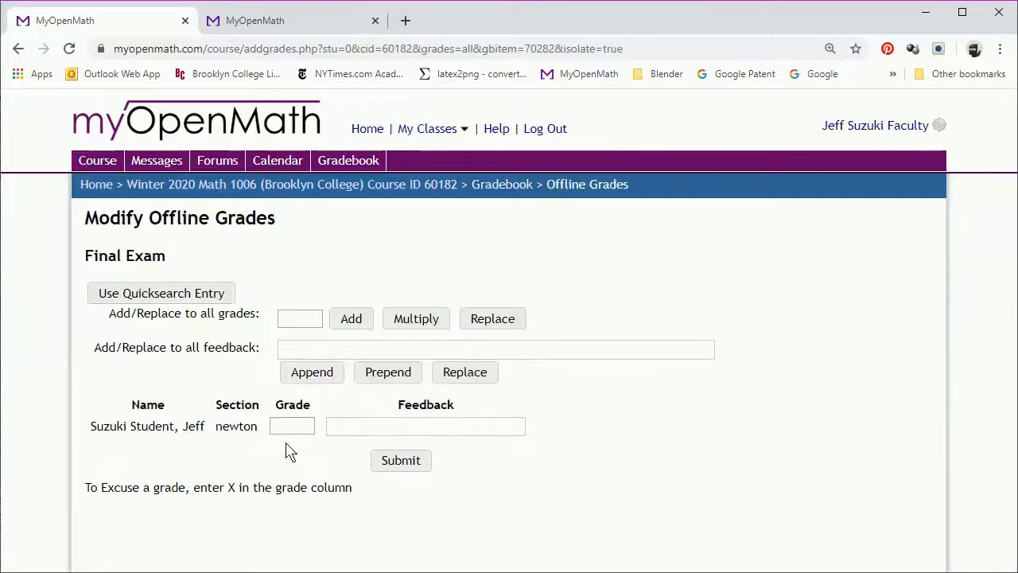
type("95")
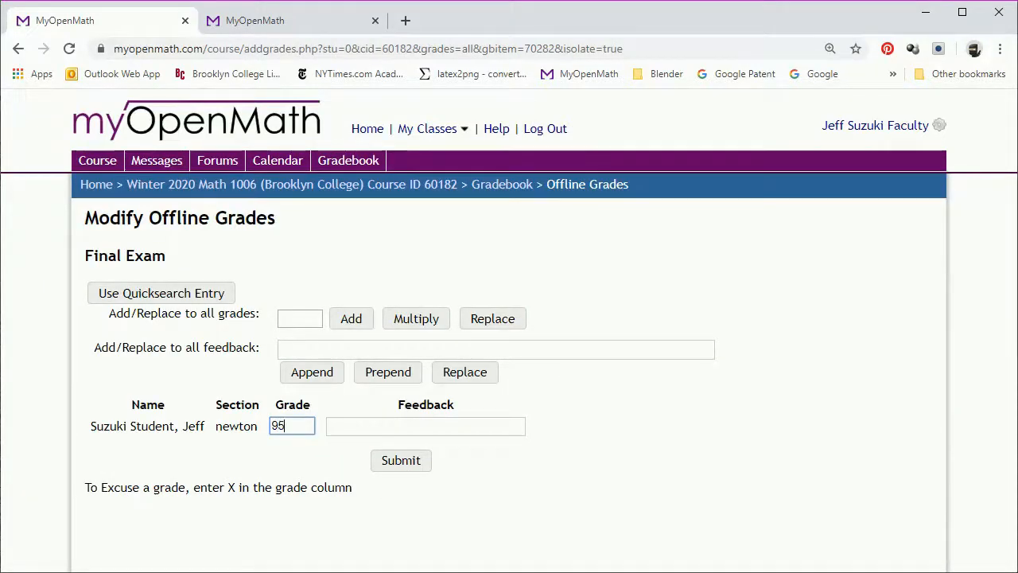
left_click(400, 460)
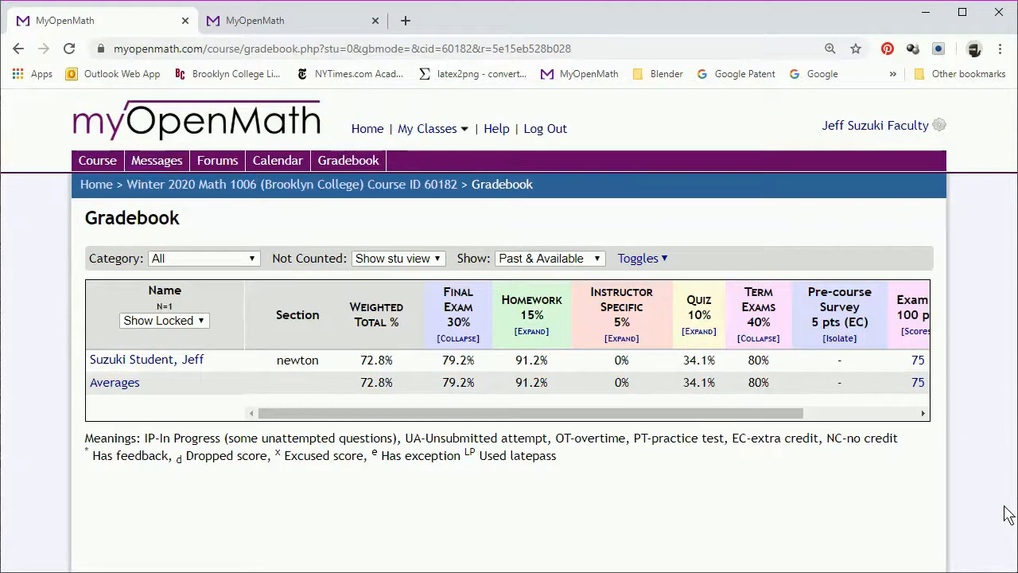
left_click(377, 314)
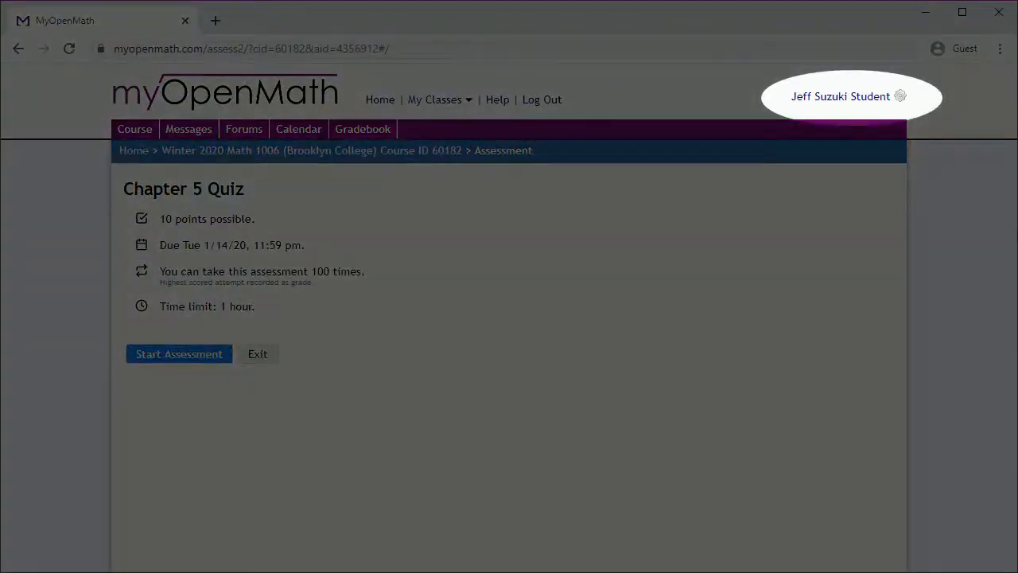
Start the timed Chapter 5 Quiz as the student and answer Question 1 with 16x
left_click(178, 353)
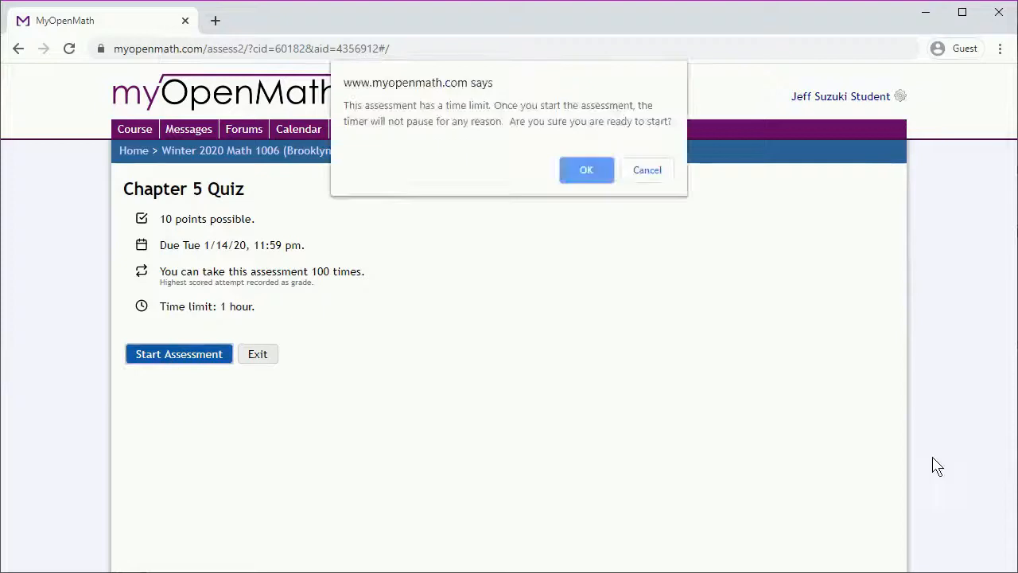
left_click(586, 169)
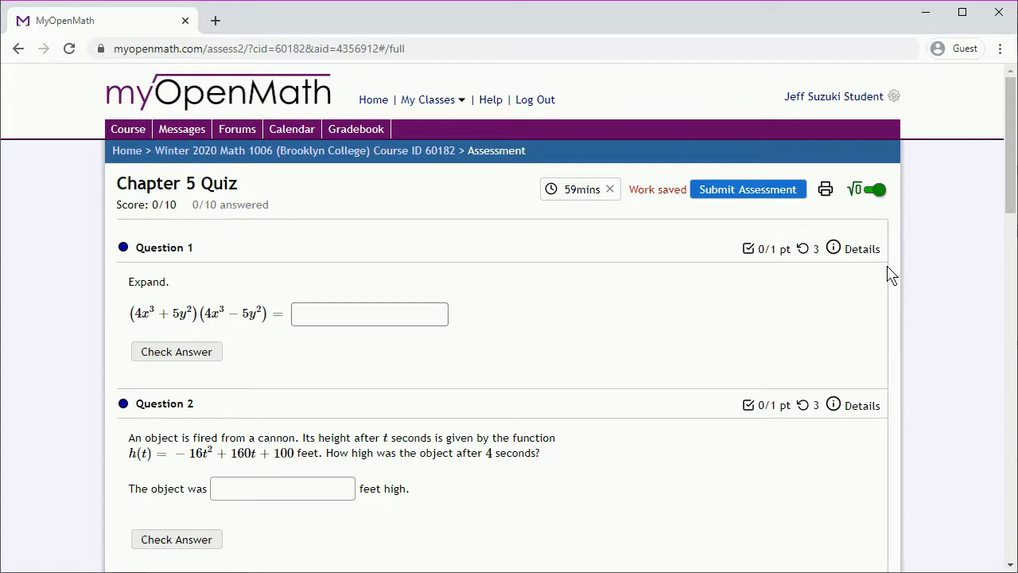
left_click(369, 313)
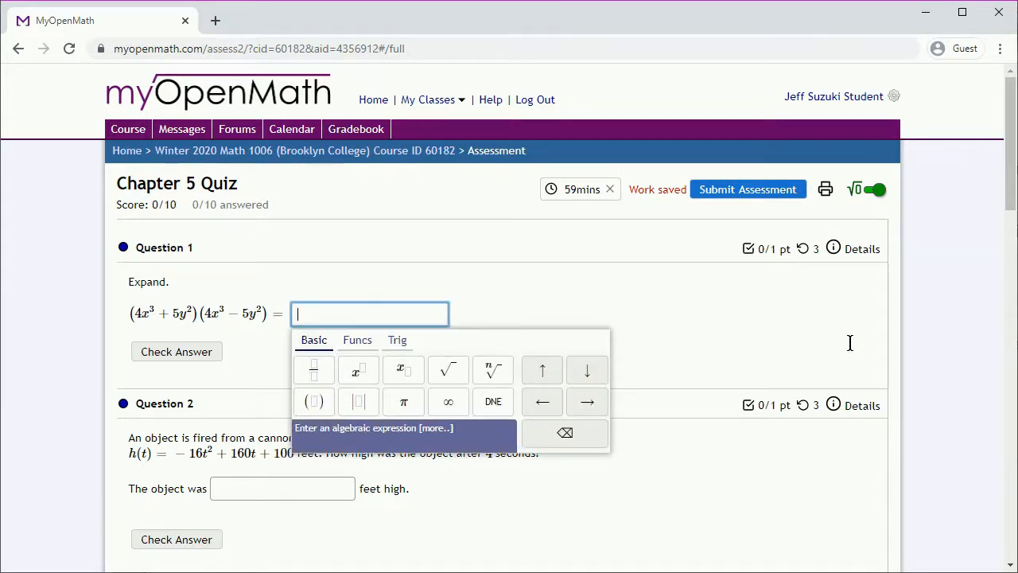
type("16x^3-25y^1")
left_click(282, 488)
type("484")
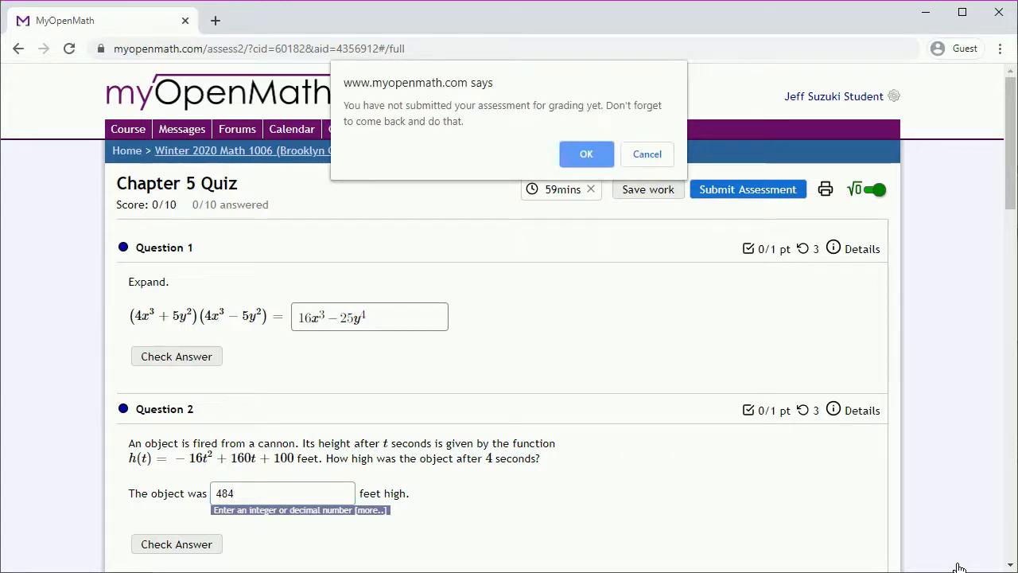
Leave the quiz unsubmitted and scroll the gradebook to Chapter 5 Quiz
left_click(586, 154)
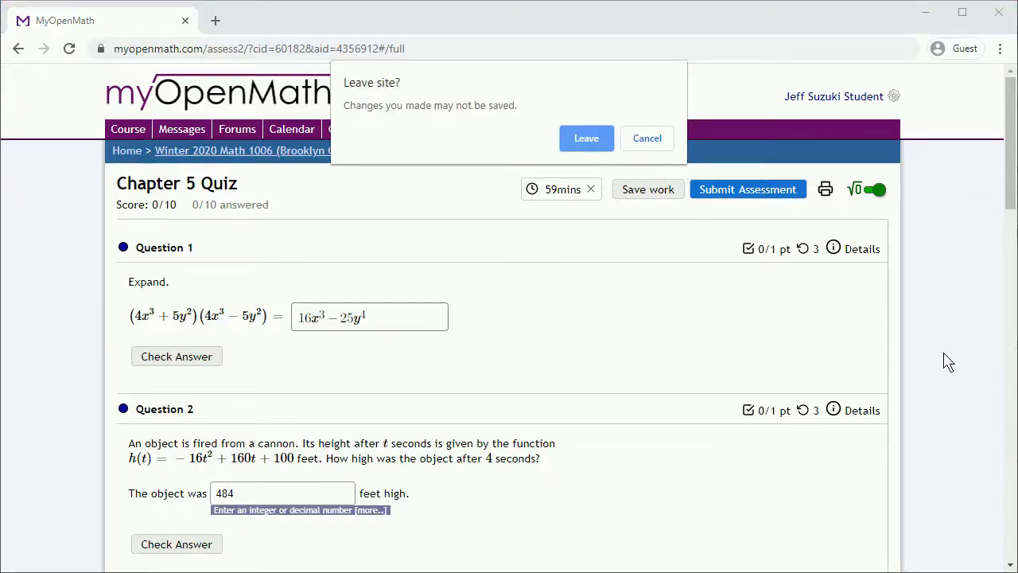
mouse_move(716, 190)
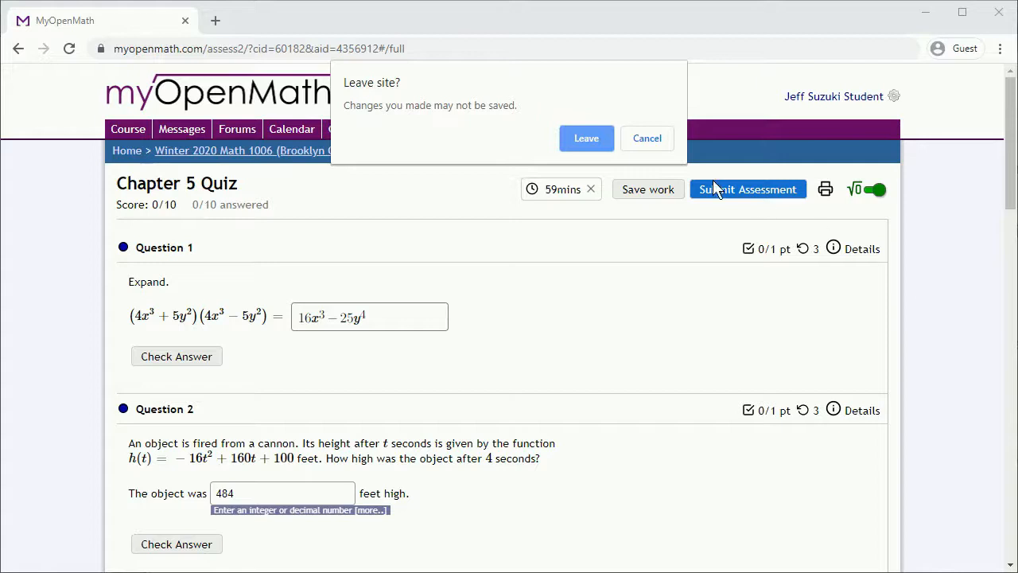
left_click(586, 138)
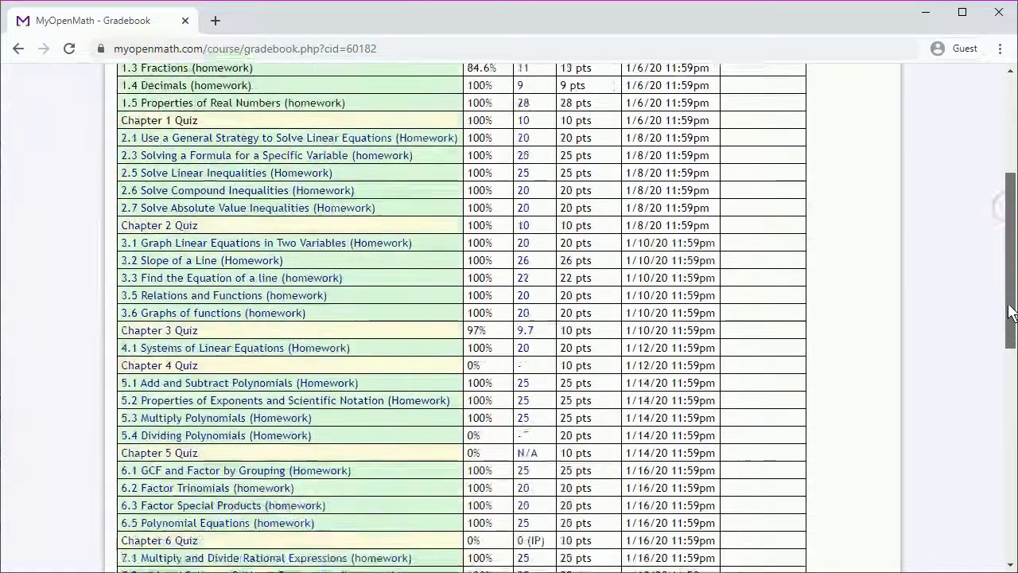
scroll("down", 3)
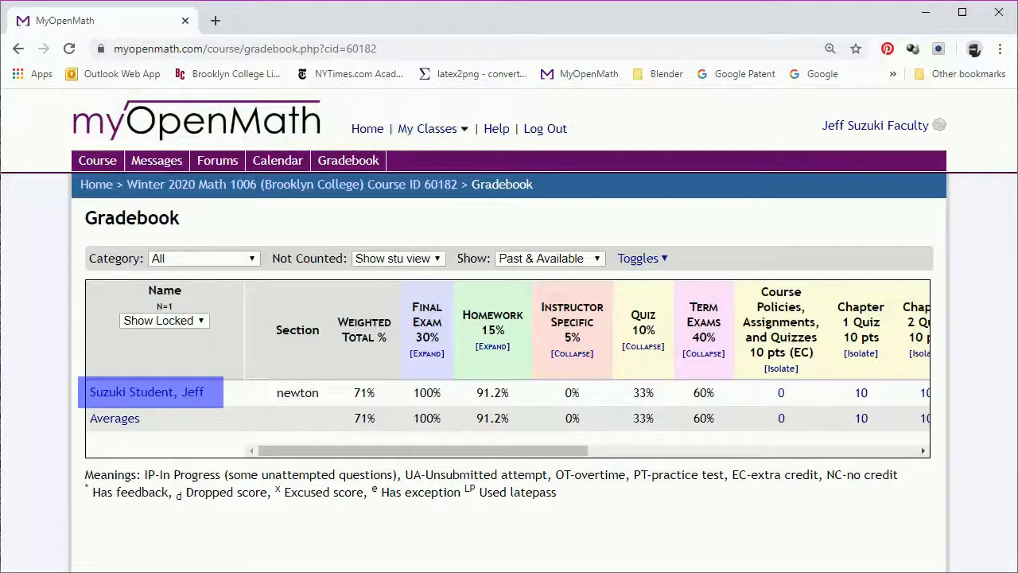
mouse_move(146, 391)
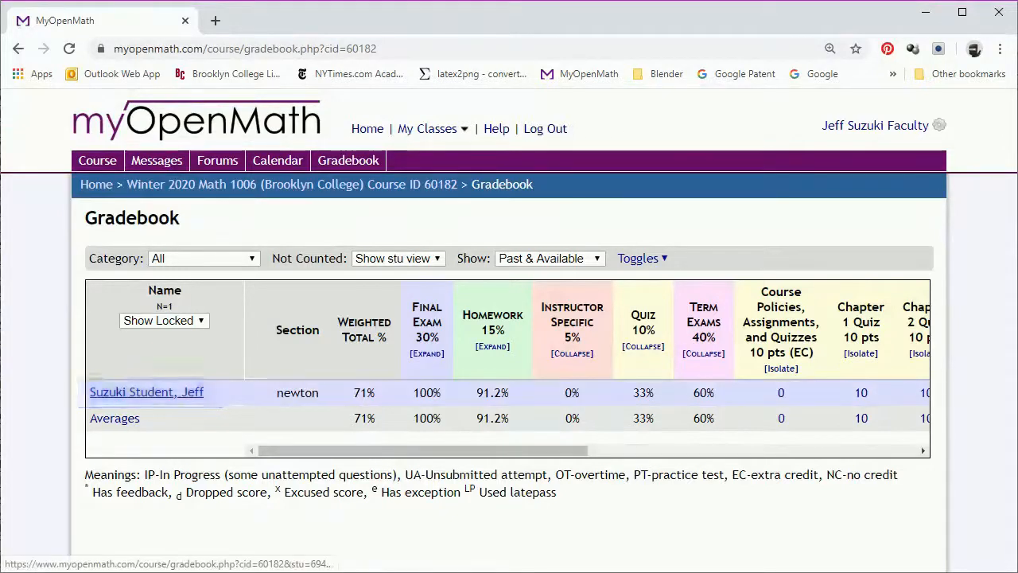
Open the test student's Chapter 5 Quiz attempt from its 0 (IP) grade
left_click(146, 391)
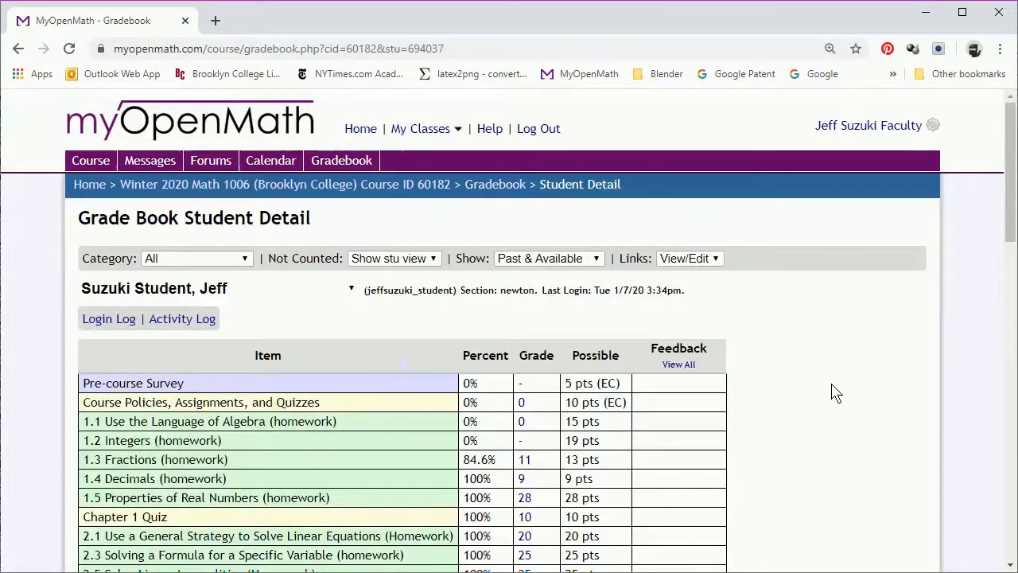
scroll("down", 3)
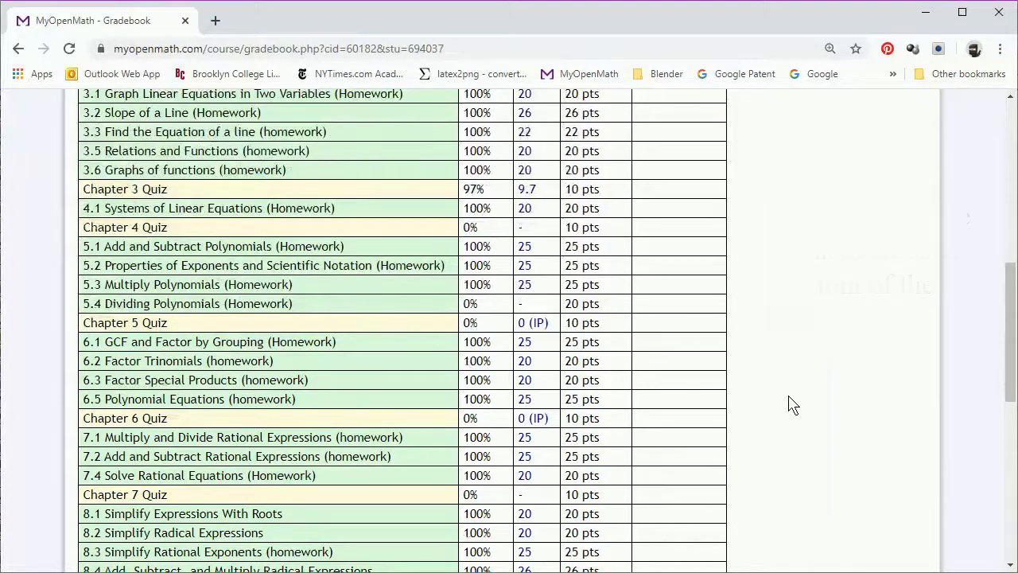
left_click(532, 322)
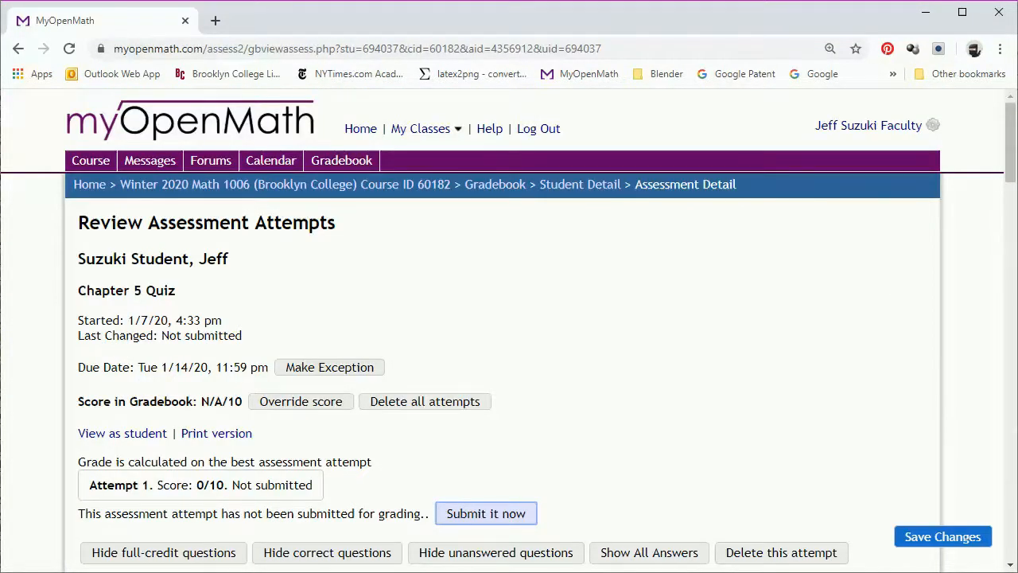
Reveal the correct answers for Questions 1 and 2 in the quiz review
scroll("down", 3)
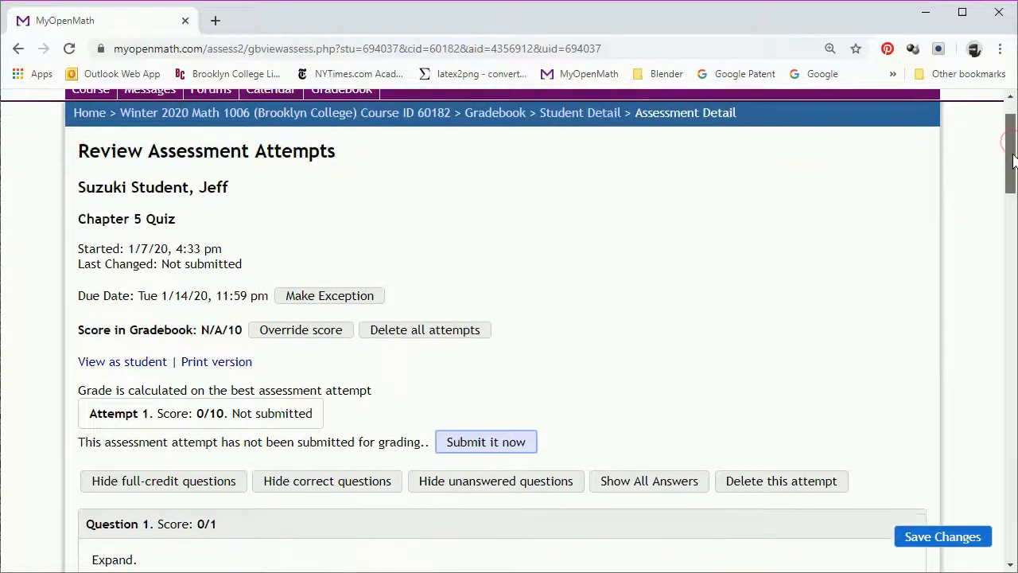
scroll("down", 3)
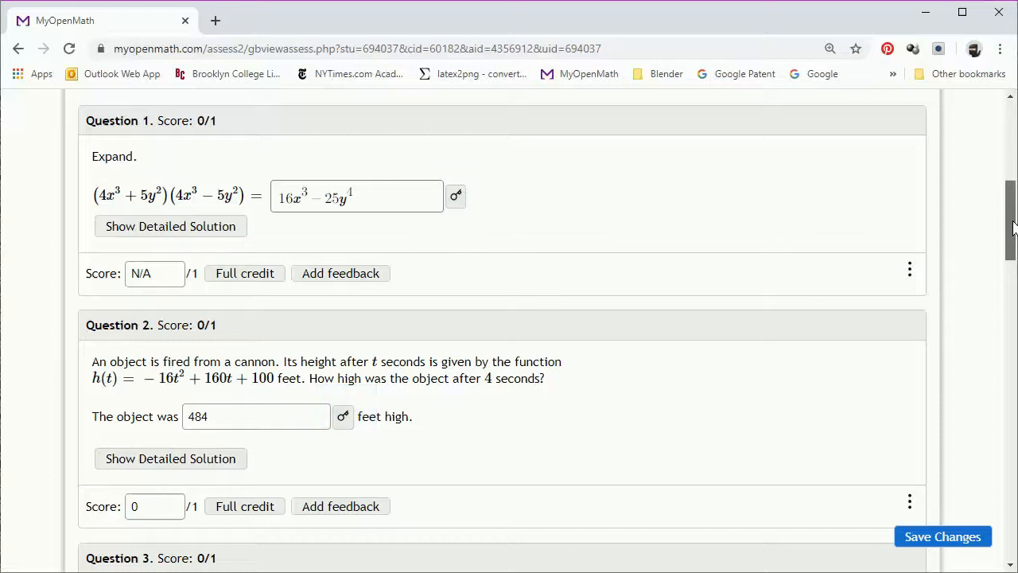
left_click(455, 196)
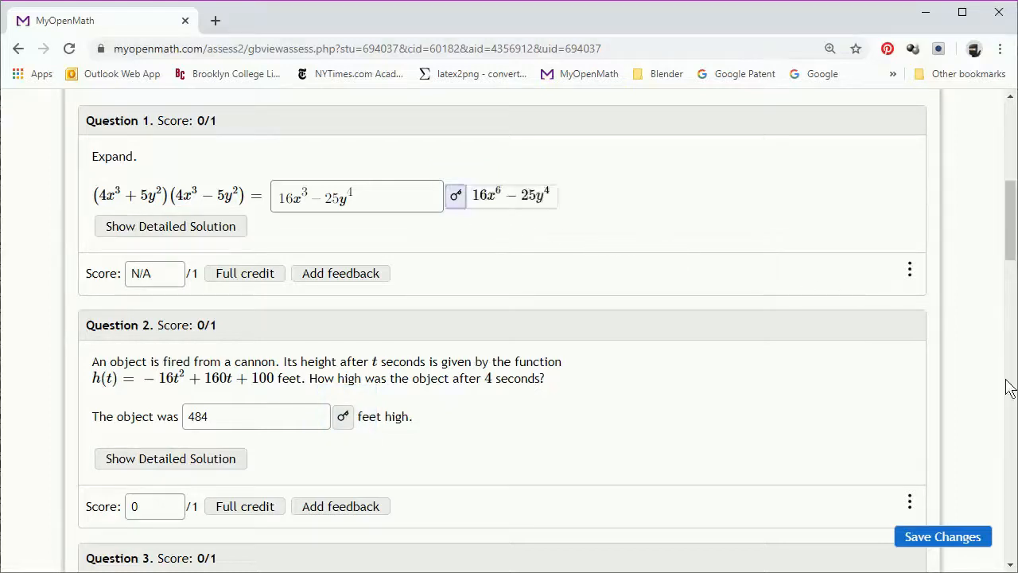
mouse_move(342, 417)
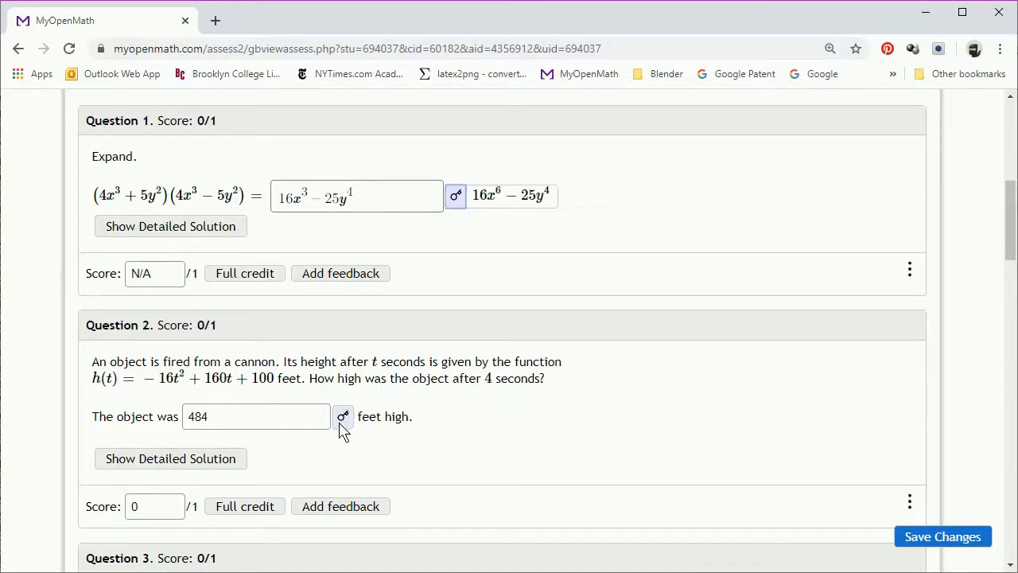
left_click(343, 416)
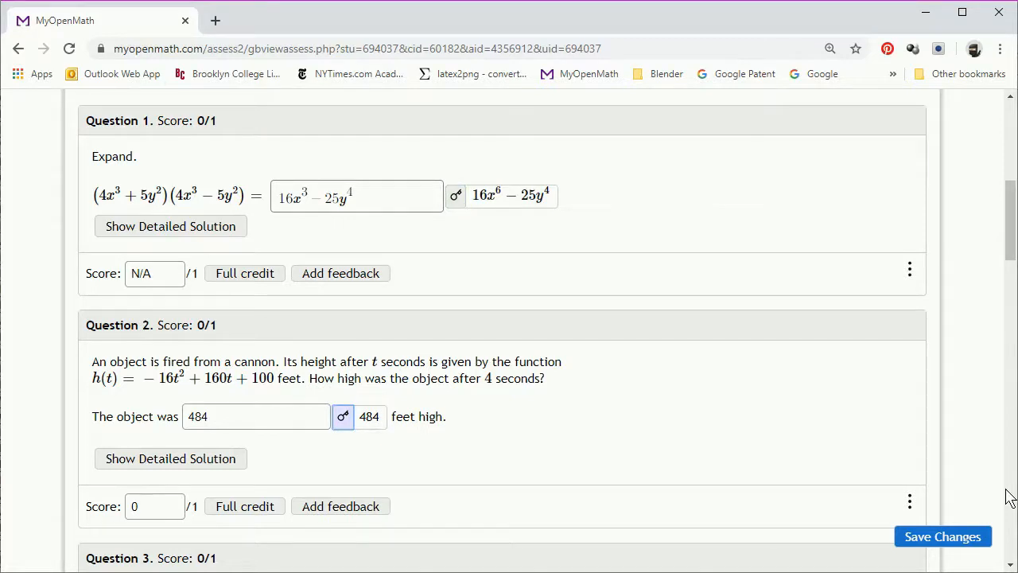
Give Question 2 full credit so it scores 1/1
triple_click(156, 506)
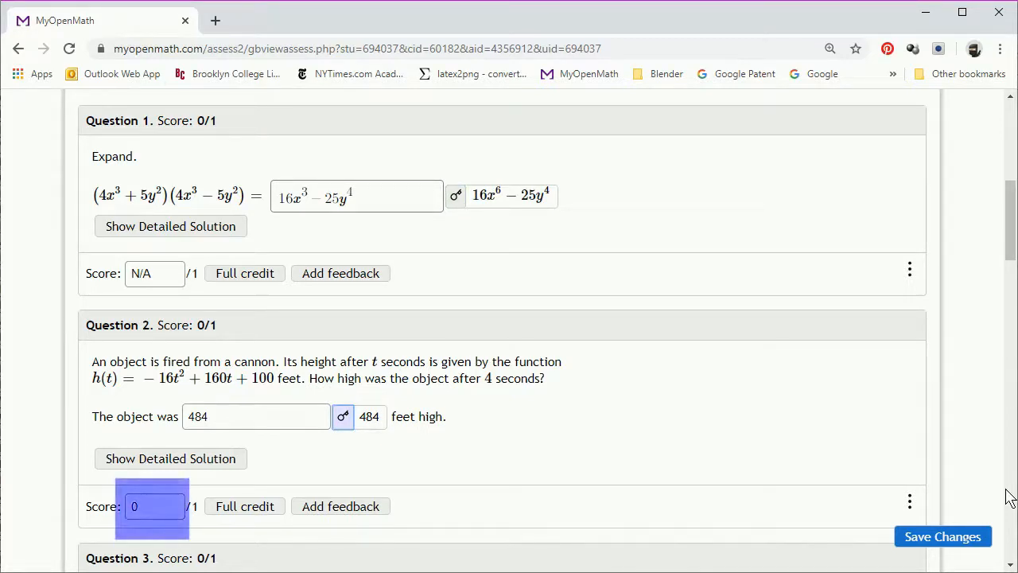
left_click(245, 505)
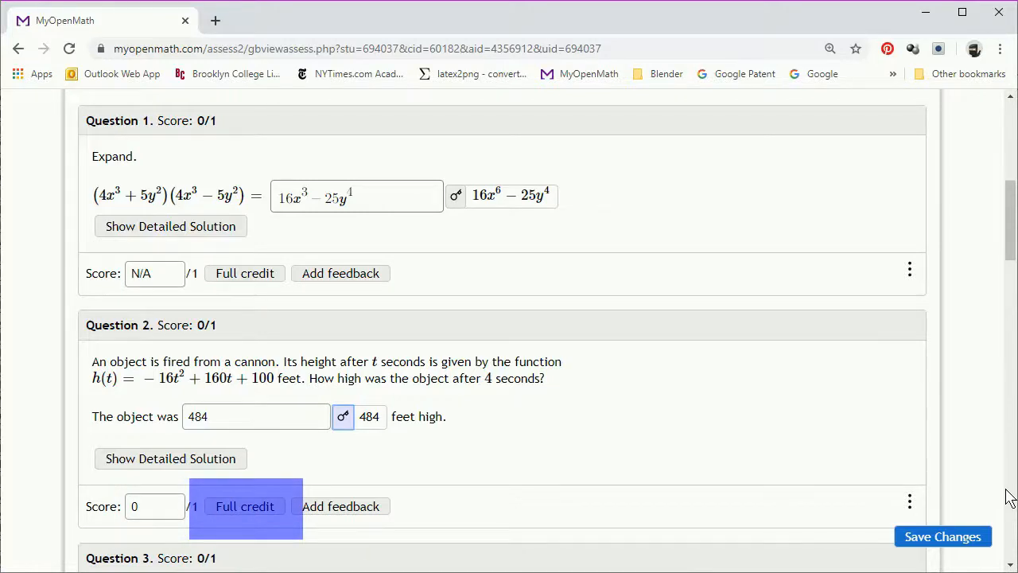
mouse_move(340, 506)
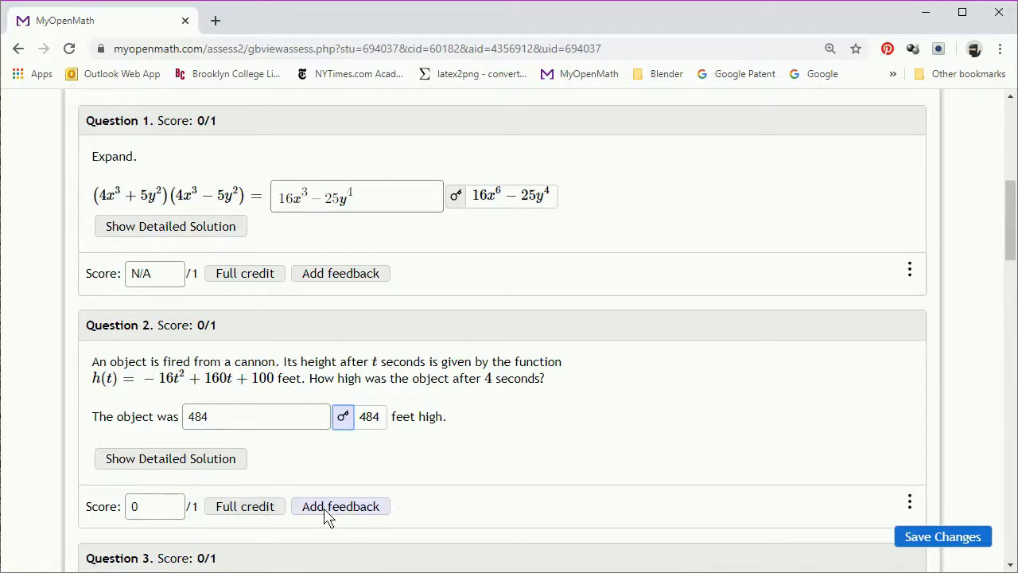
left_click(244, 505)
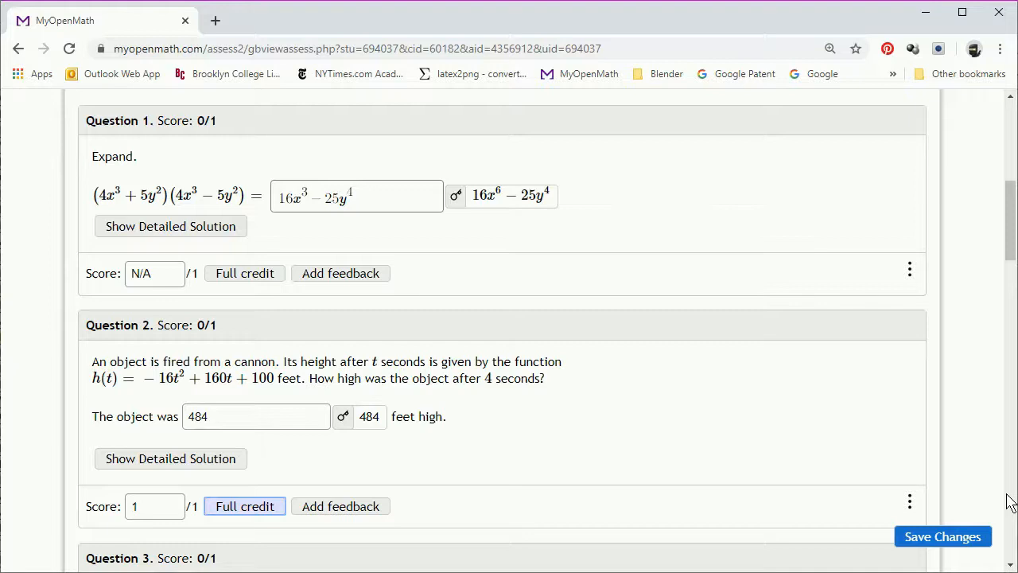
Scroll through the remaining quiz questions down the review page
scroll("down", 3)
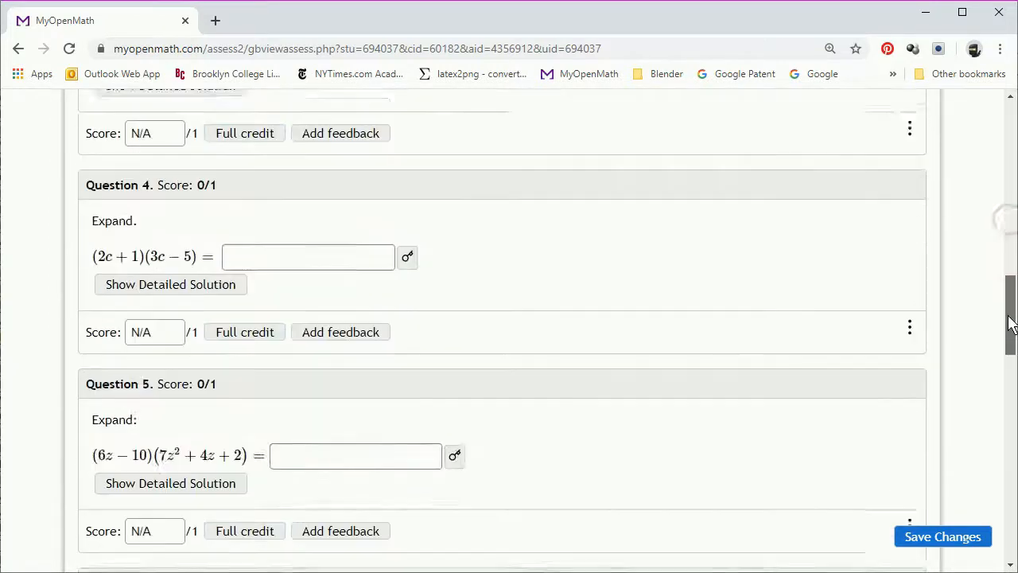
scroll("down", 3)
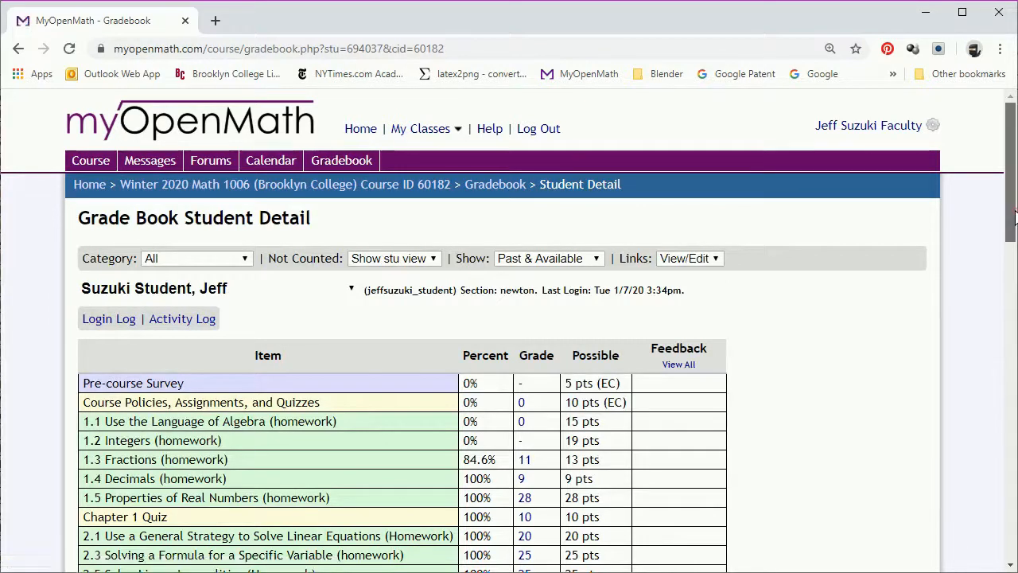
scroll("down", 3)
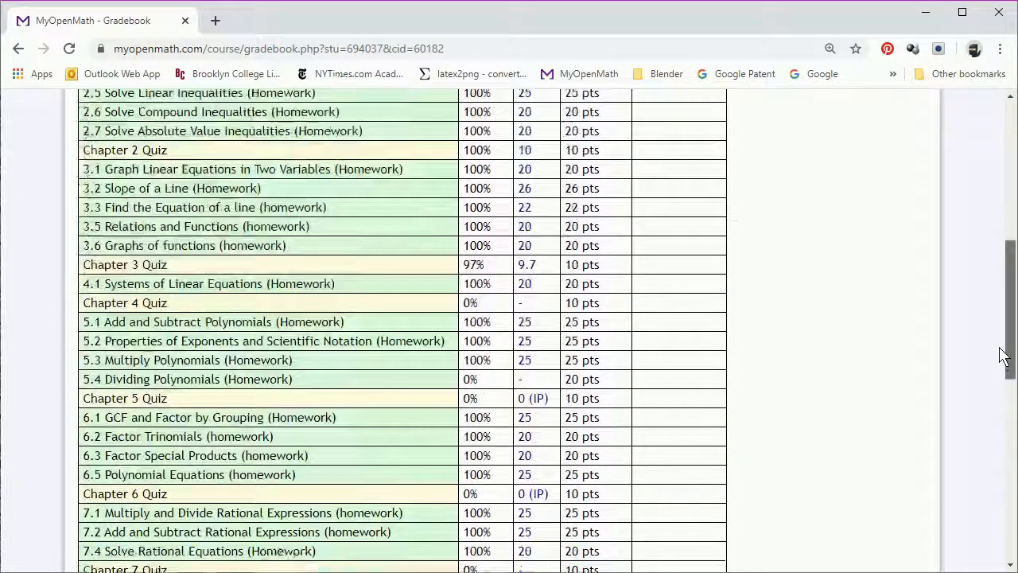
scroll("down", 3)
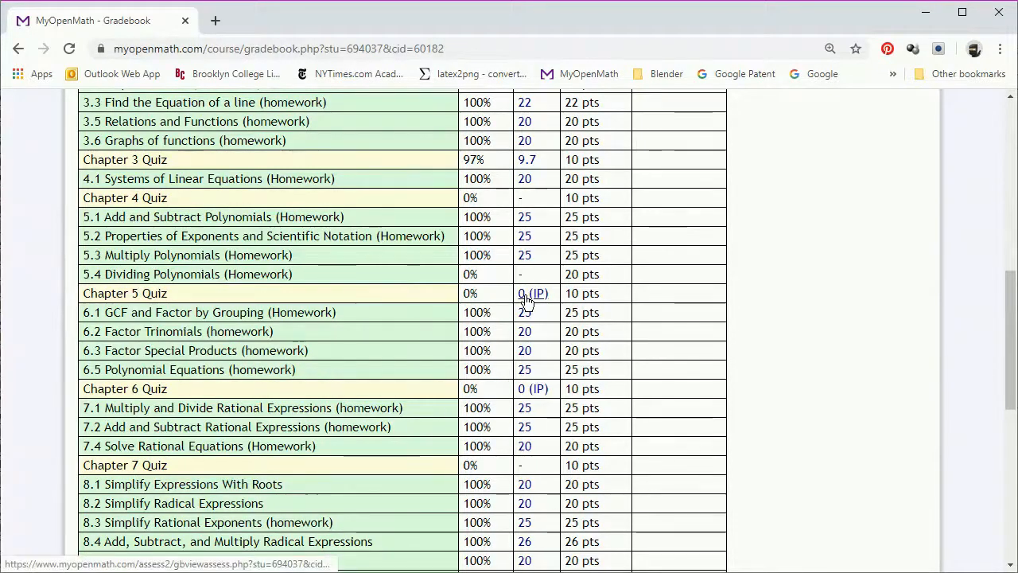
Reopen the Chapter 5 Quiz, try submitting it, and dismiss the no-active-attempt error
left_click(532, 293)
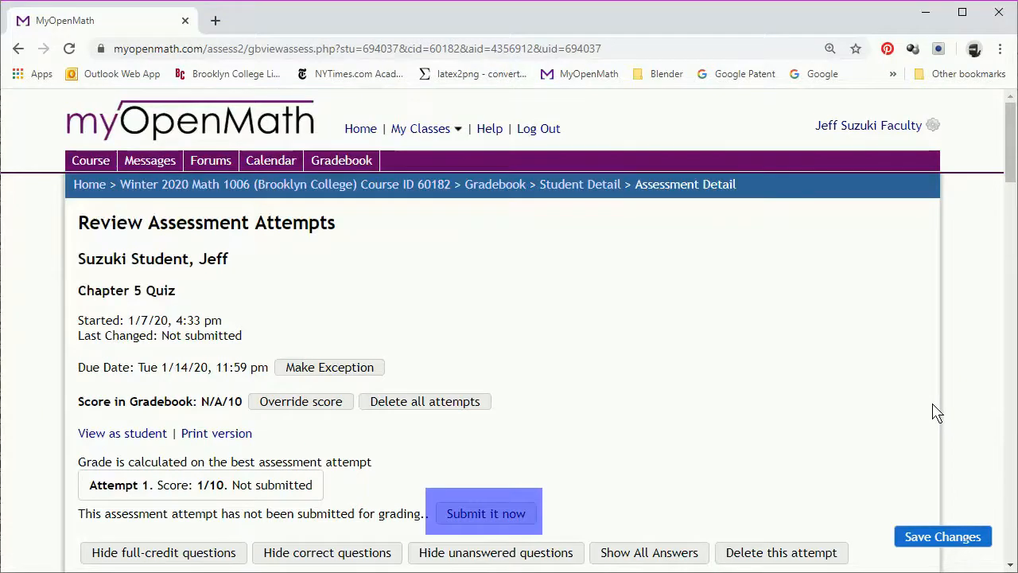
mouse_move(758, 505)
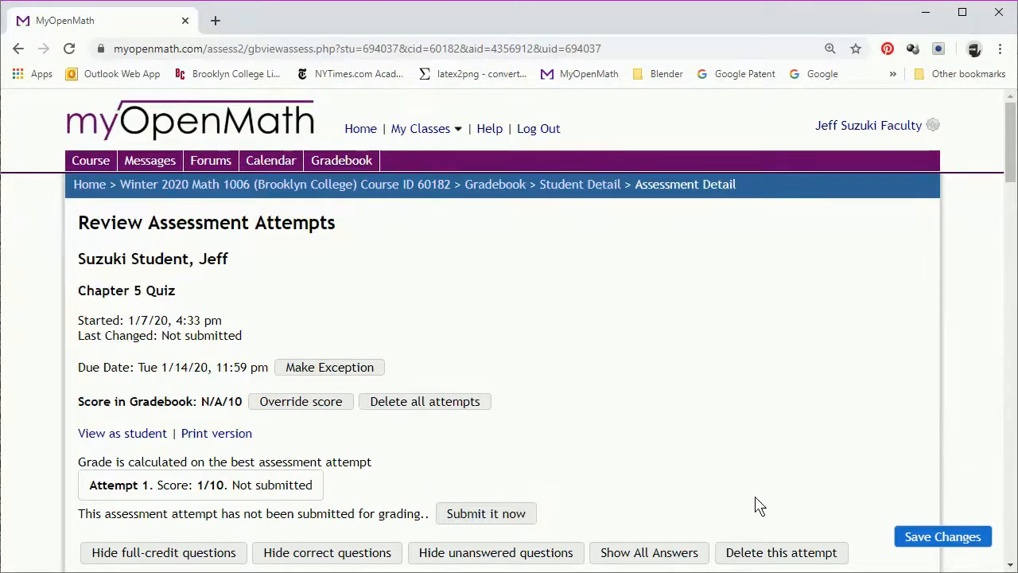
left_click(486, 513)
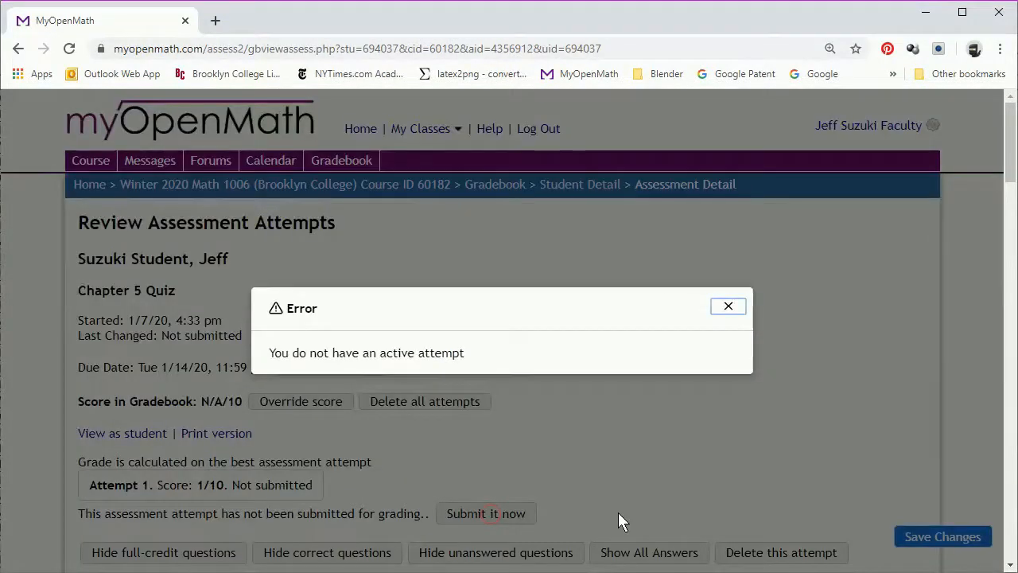
mouse_move(660, 509)
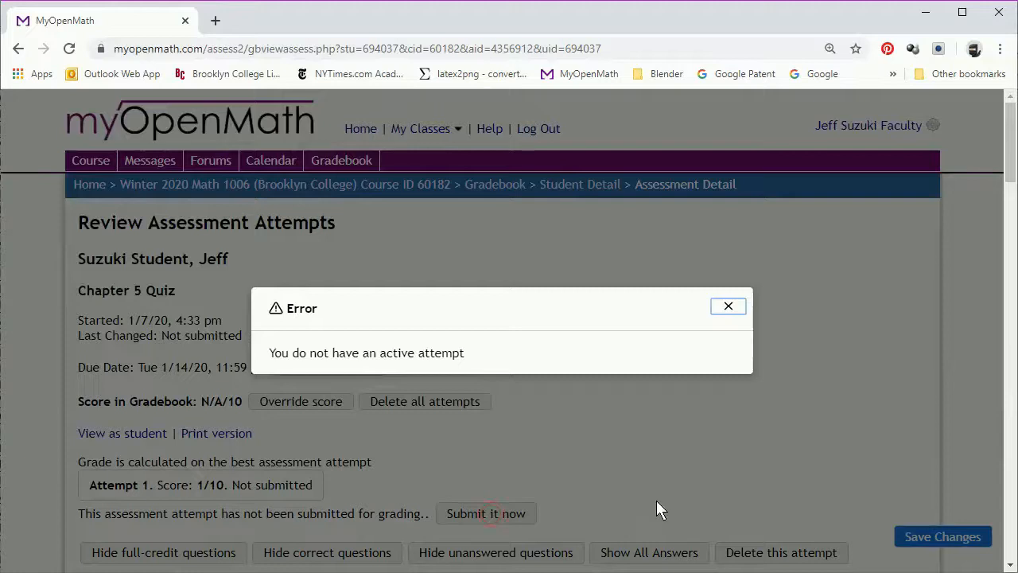
left_click(727, 306)
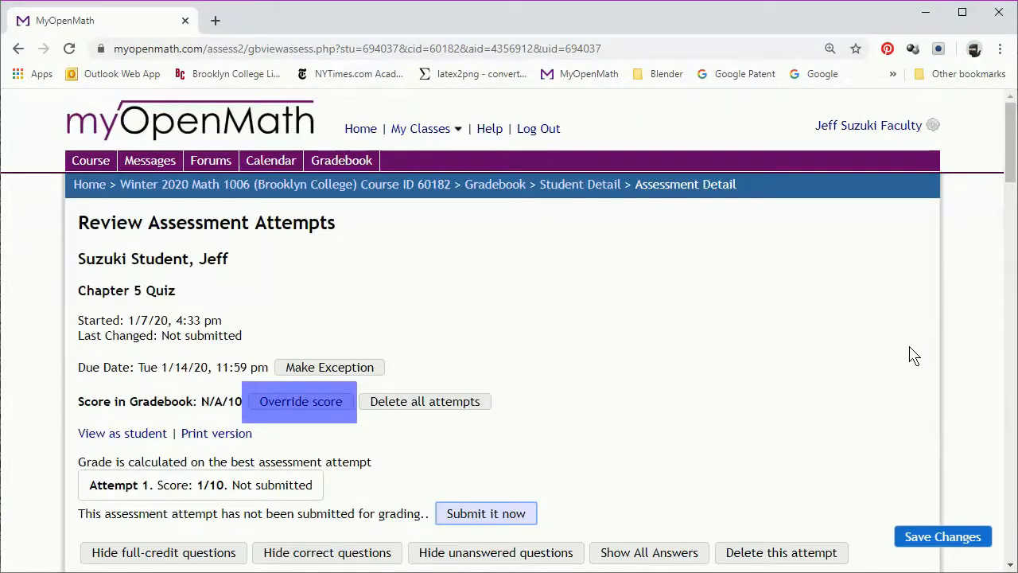
Enter an override score of 1 for the Chapter 5 Quiz
left_click(300, 401)
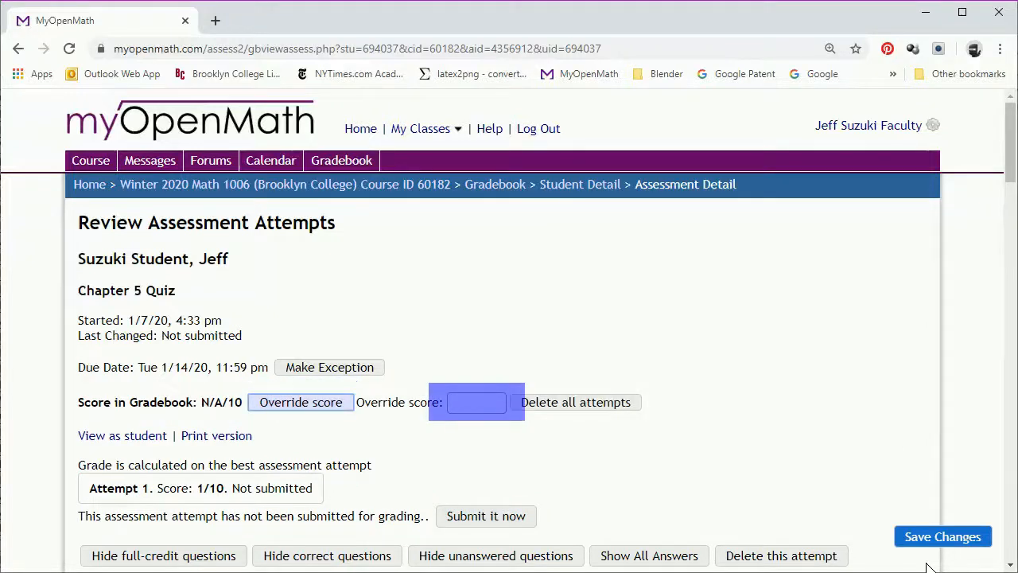
left_click(476, 402)
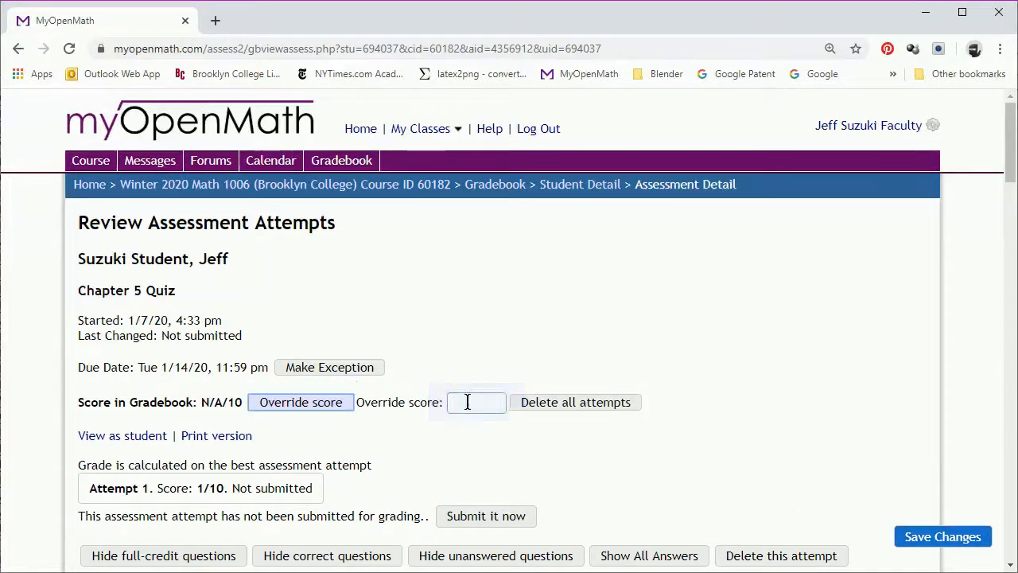
type("1")
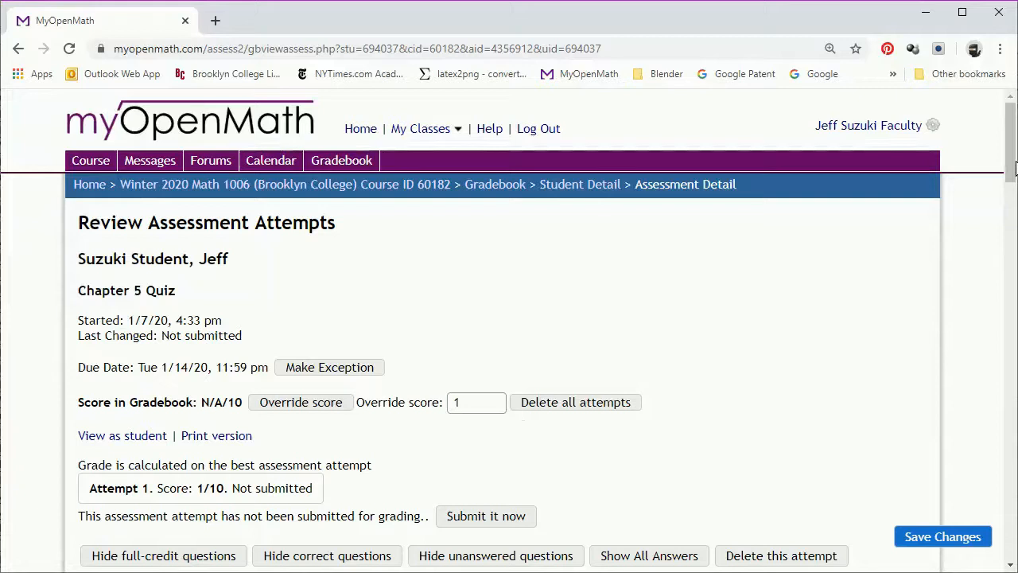
scroll("down", 3)
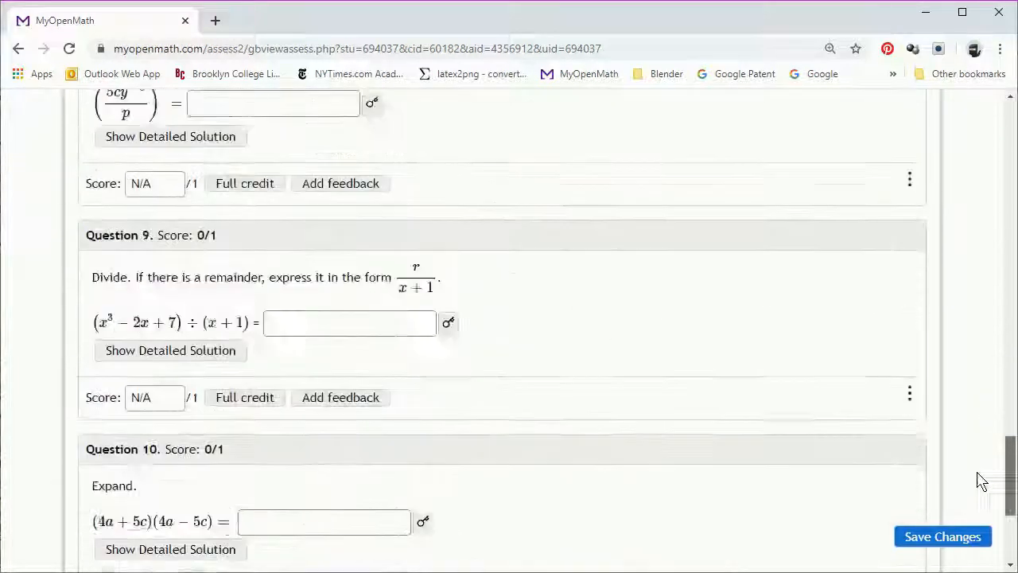